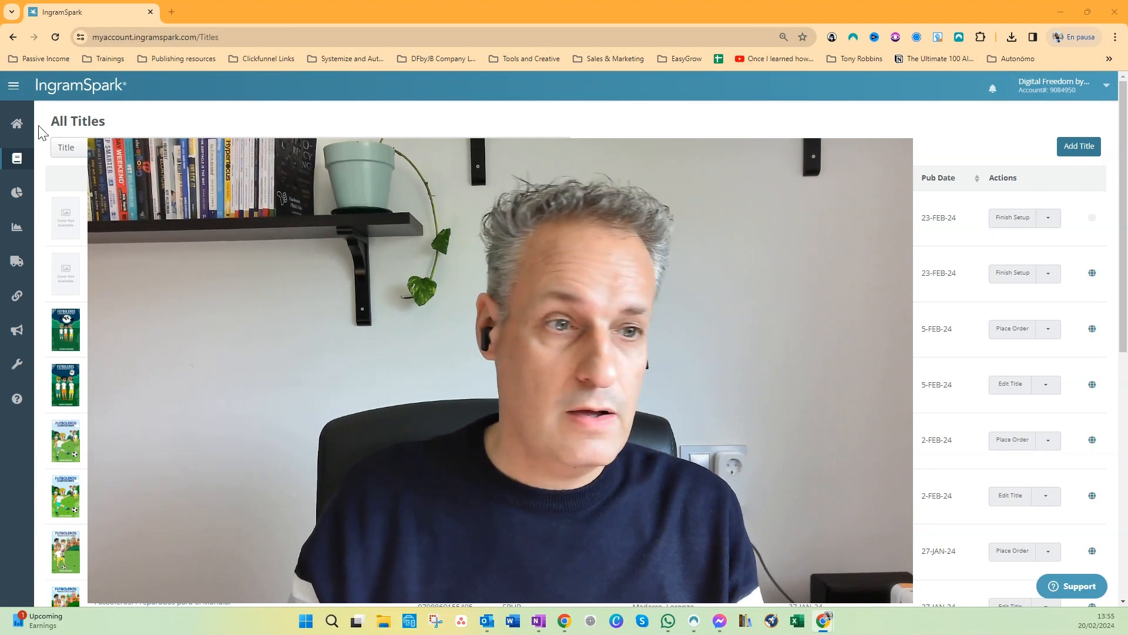
# Step: Go to All Titles and start adding a new title
pyautogui.click(13, 84)
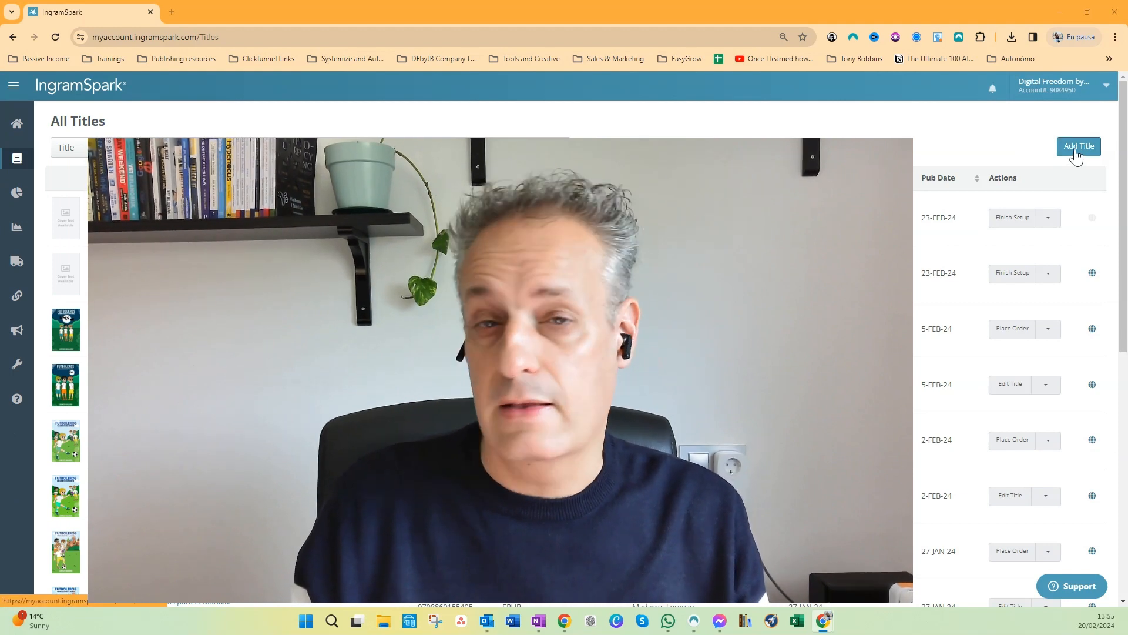
pyautogui.click(1078, 146)
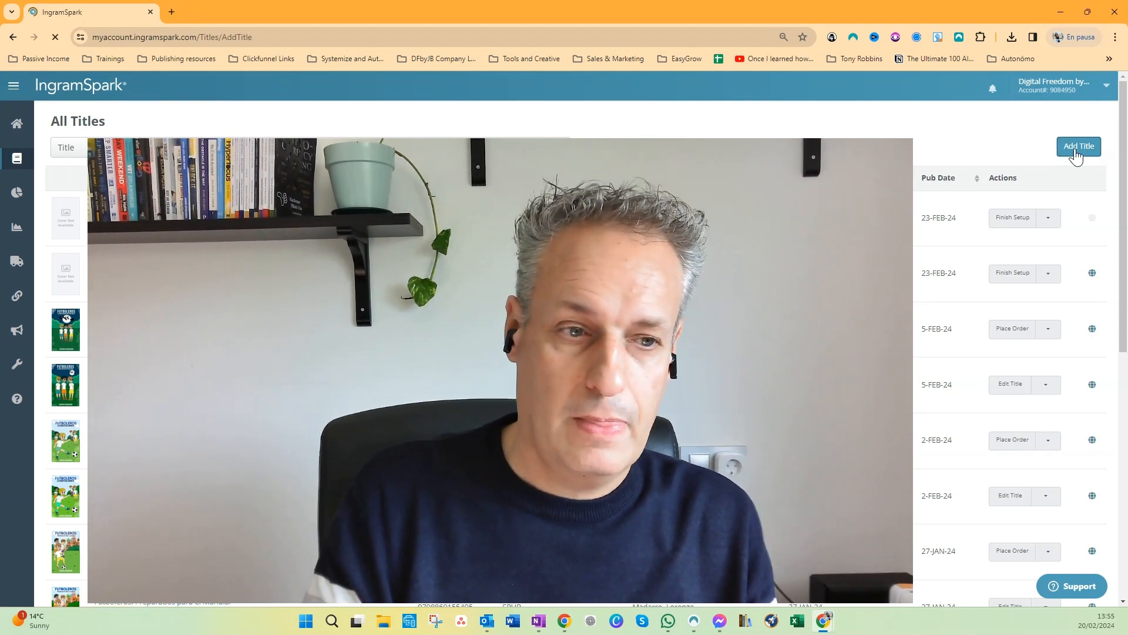
# Step: Choose Print Book Only with all files ready and interior ticked, then print, distribute and sell
pyautogui.click(1078, 146)
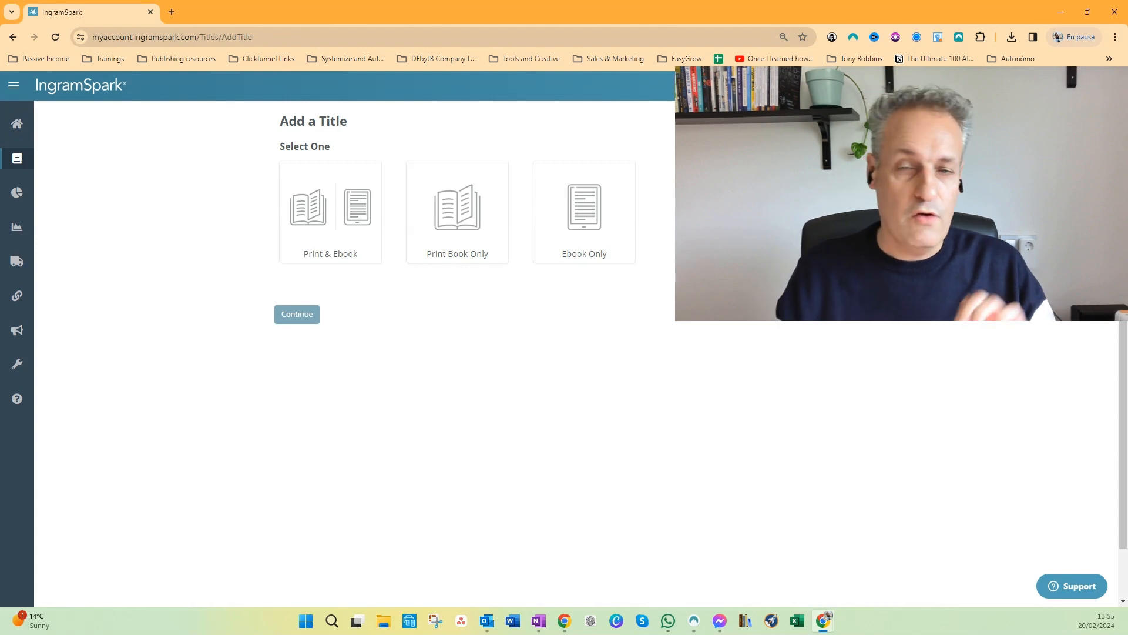
pyautogui.moveTo(438, 14)
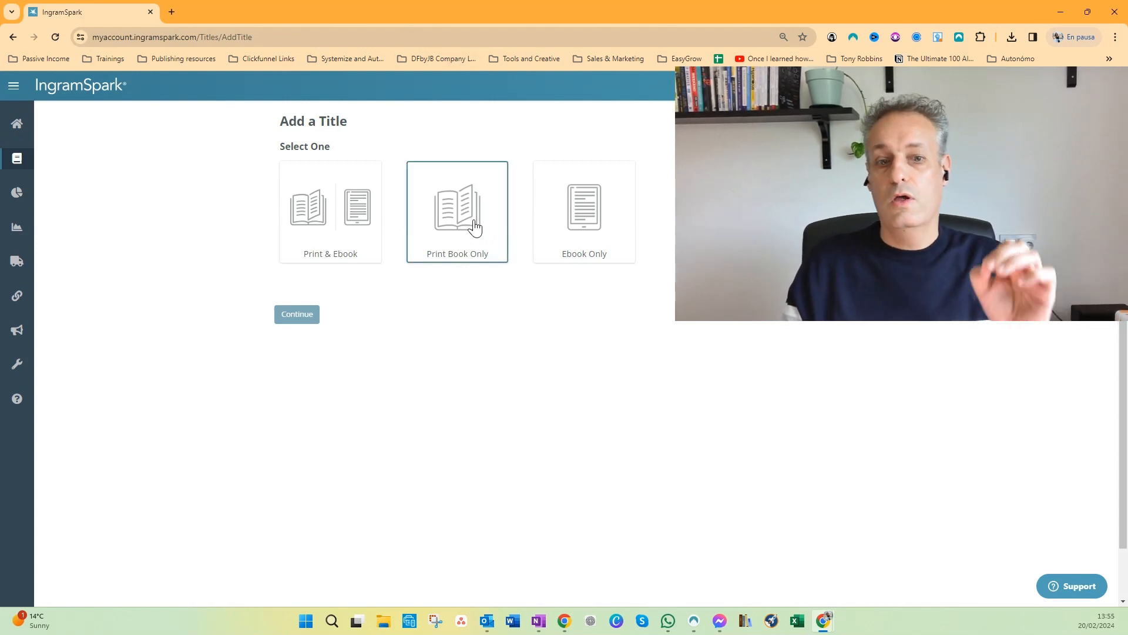
pyautogui.click(458, 212)
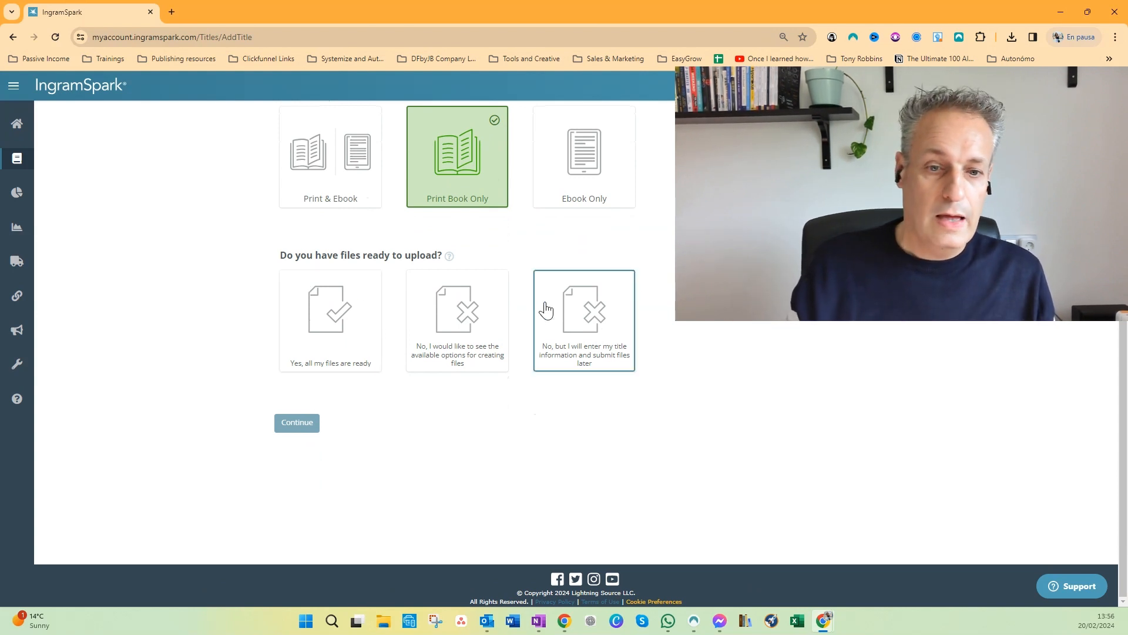
pyautogui.click(329, 320)
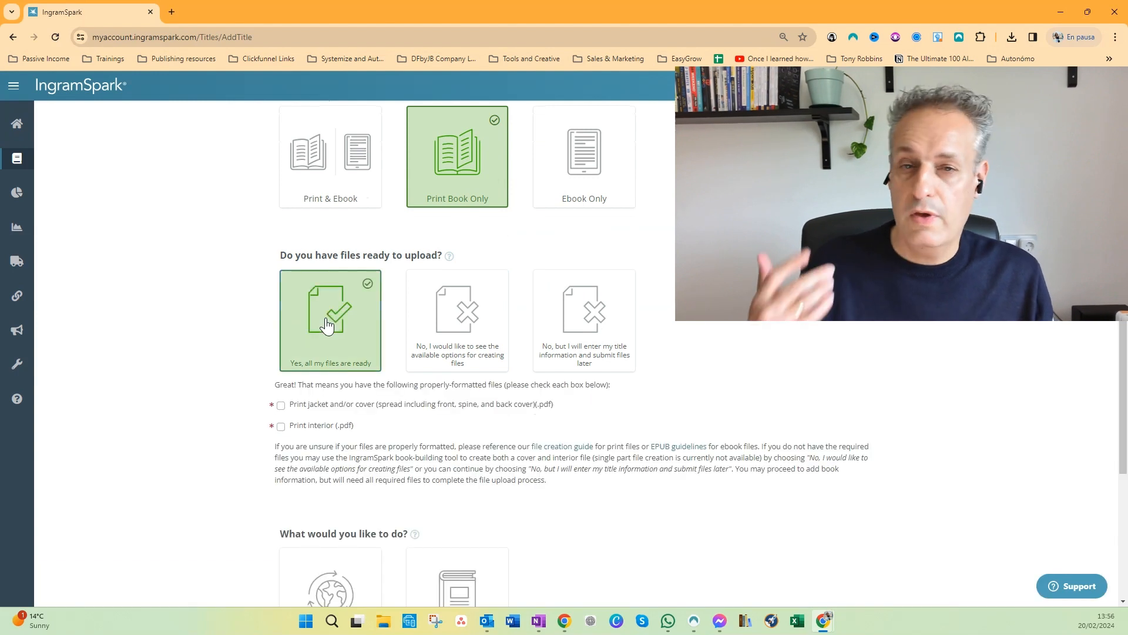
pyautogui.scroll(-3)
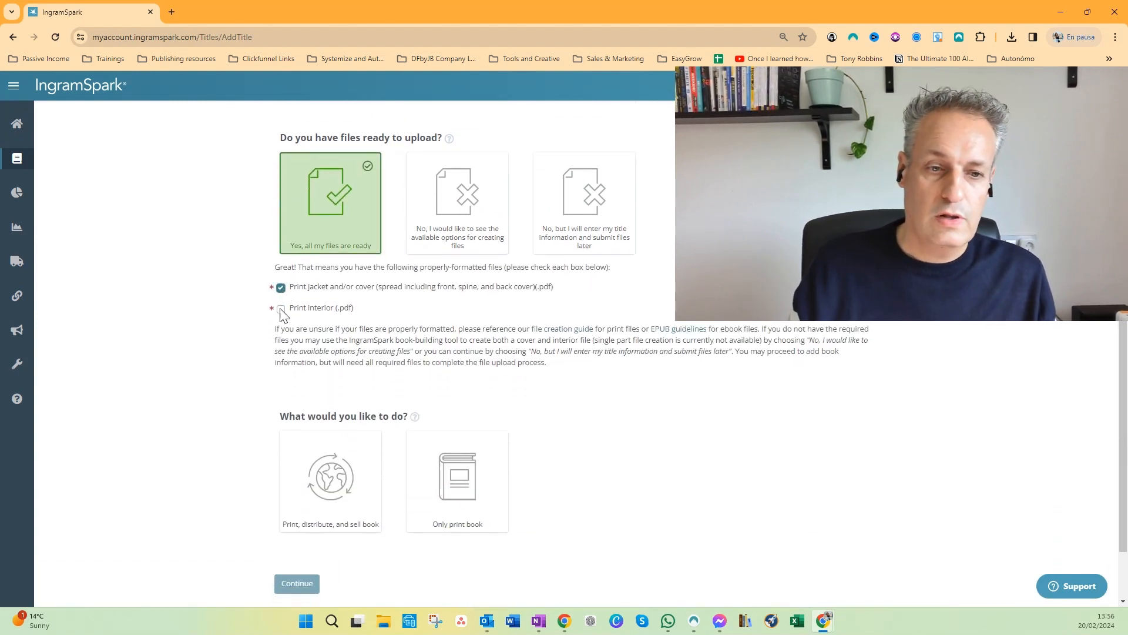
pyautogui.click(279, 310)
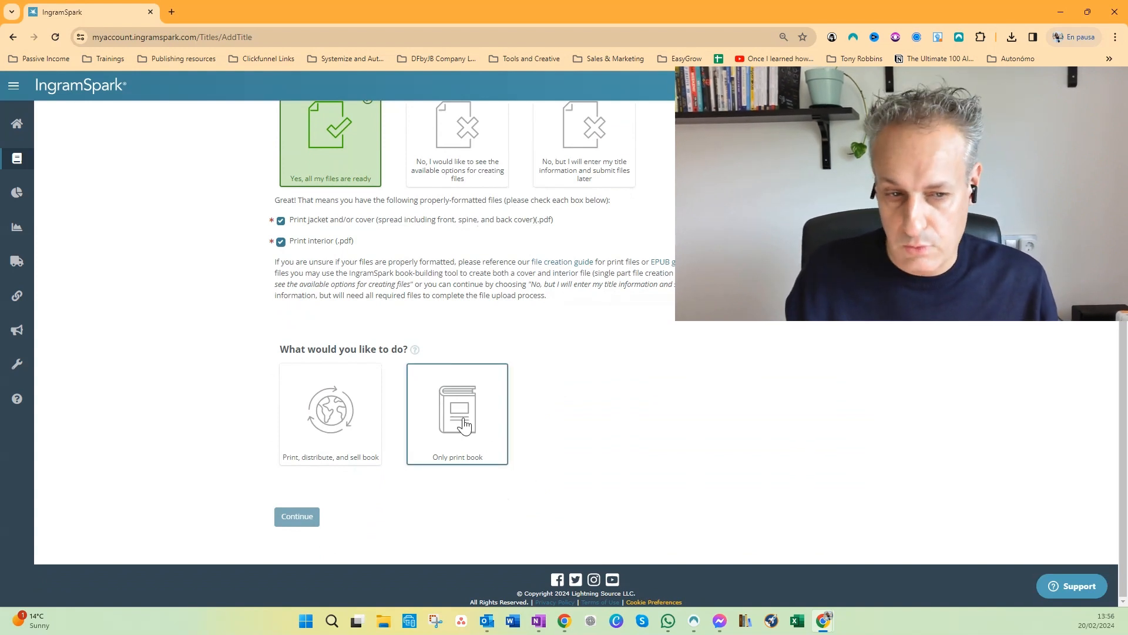
pyautogui.click(330, 414)
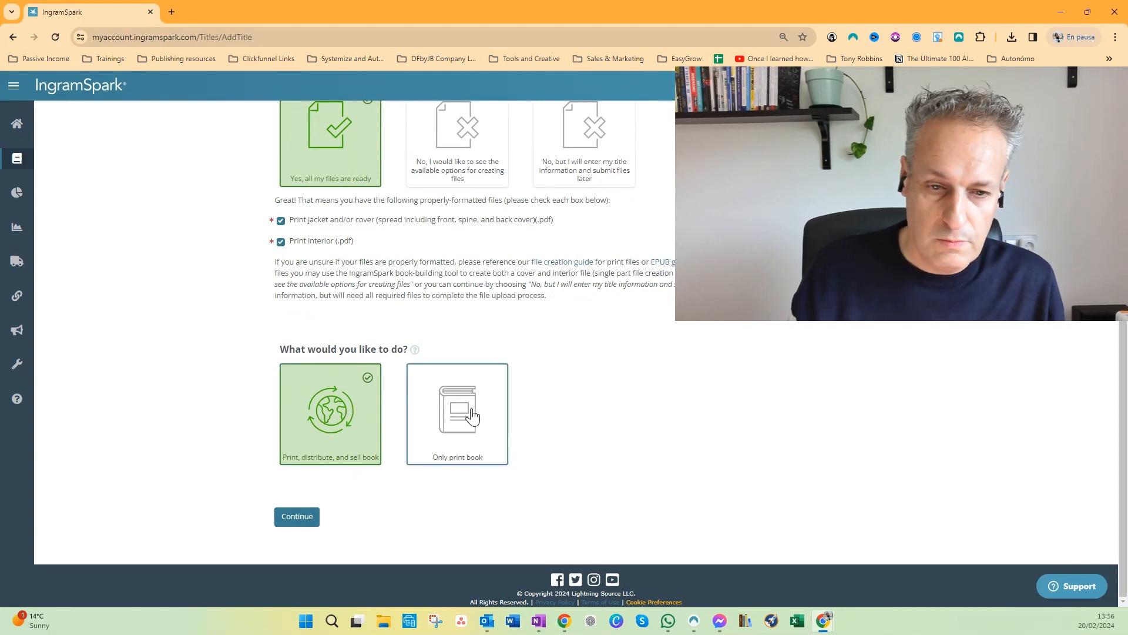
# Step: Continue to the empty Title Info form and scroll through it and back to the top
pyautogui.click(295, 516)
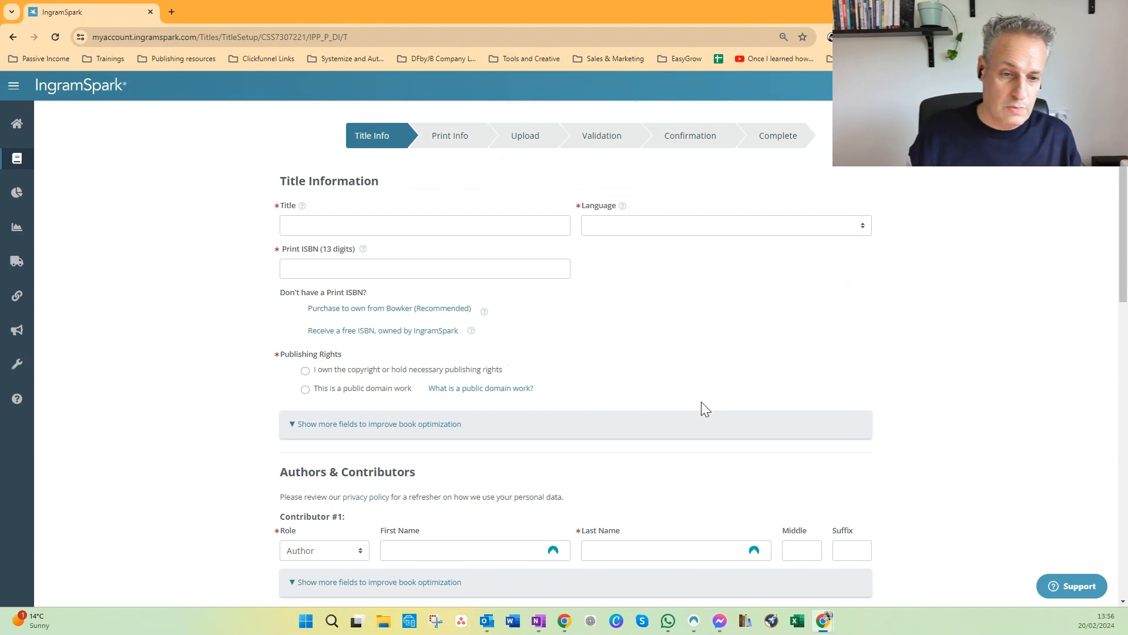
pyautogui.scroll(-3)
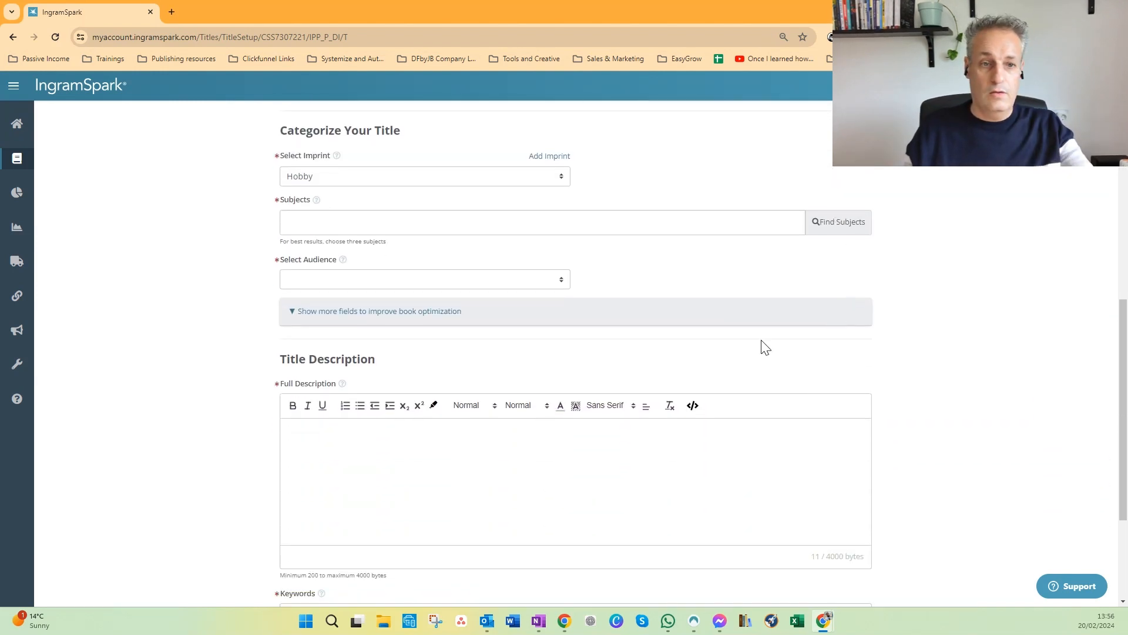
pyautogui.moveTo(696, 310)
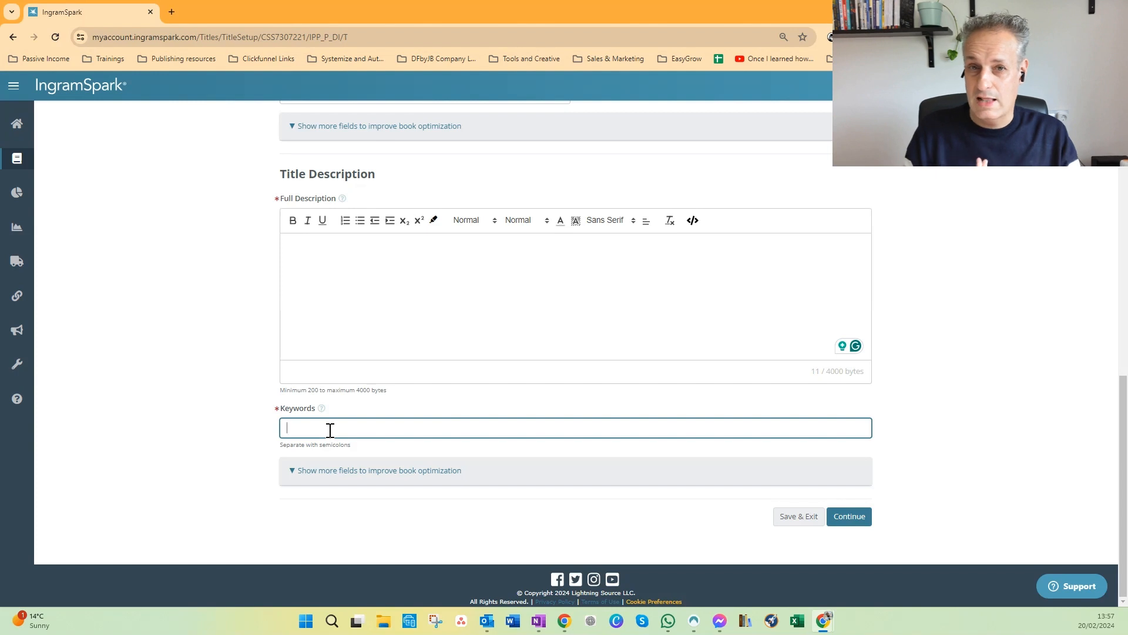
pyautogui.scroll(3)
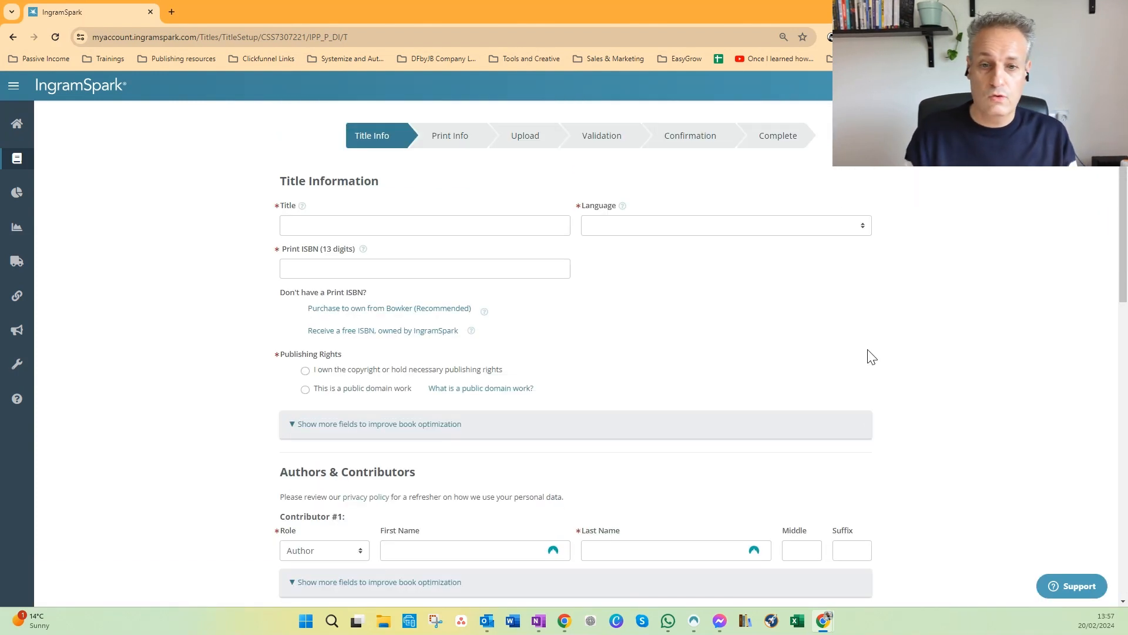
# Step: Expand the optional subtitle, series and edition fields below Publishing Rights
pyautogui.scroll(-3)
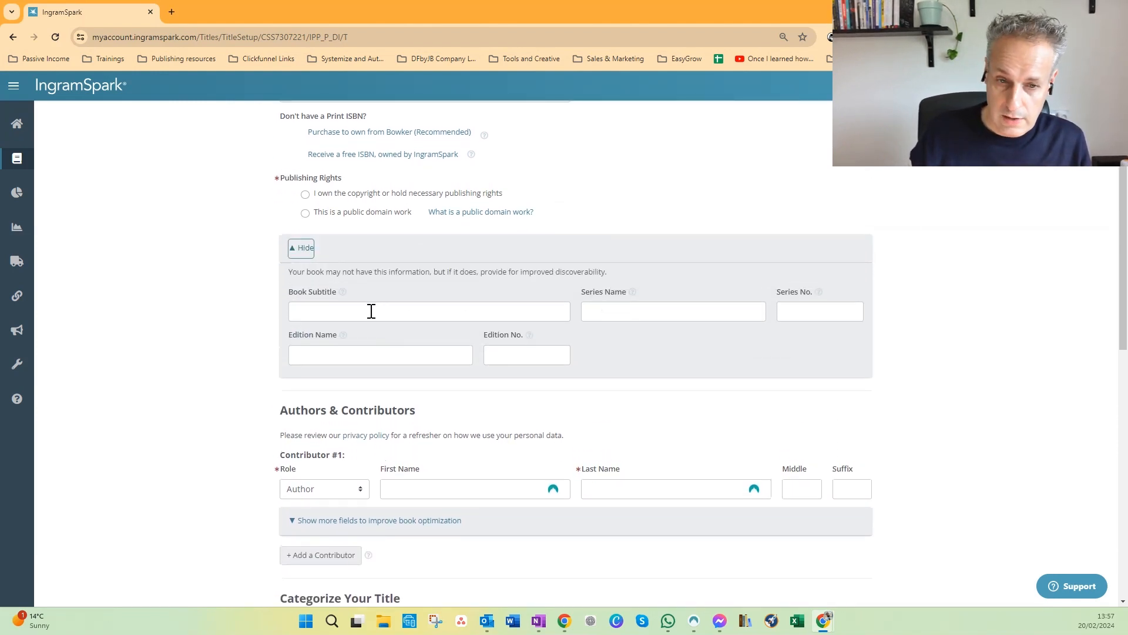
pyautogui.click(428, 311)
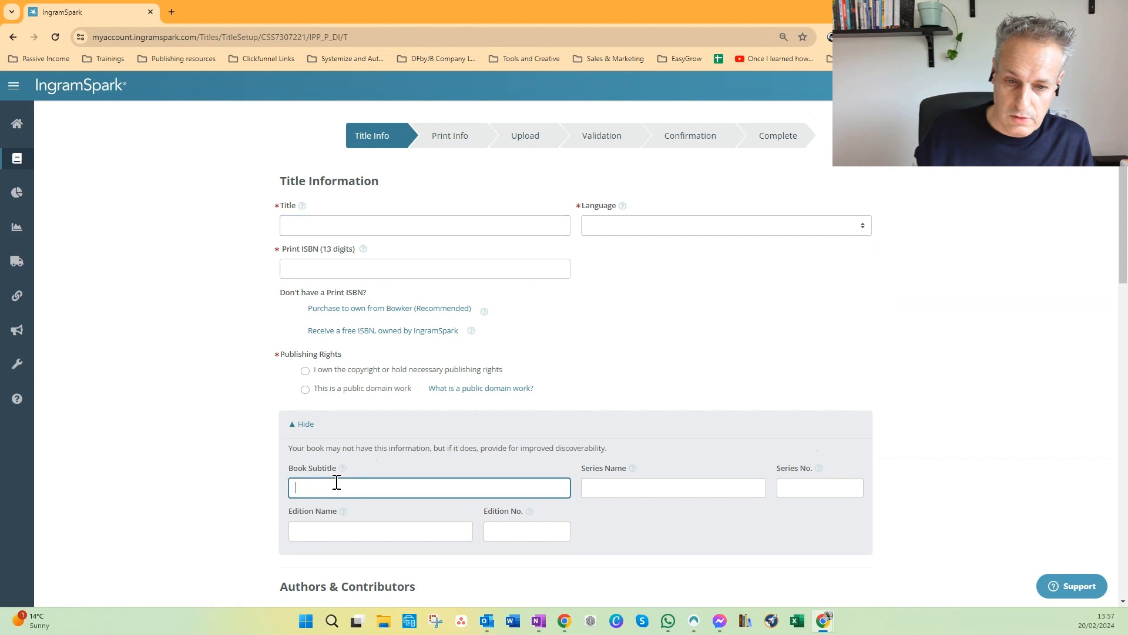
pyautogui.moveTo(669, 486)
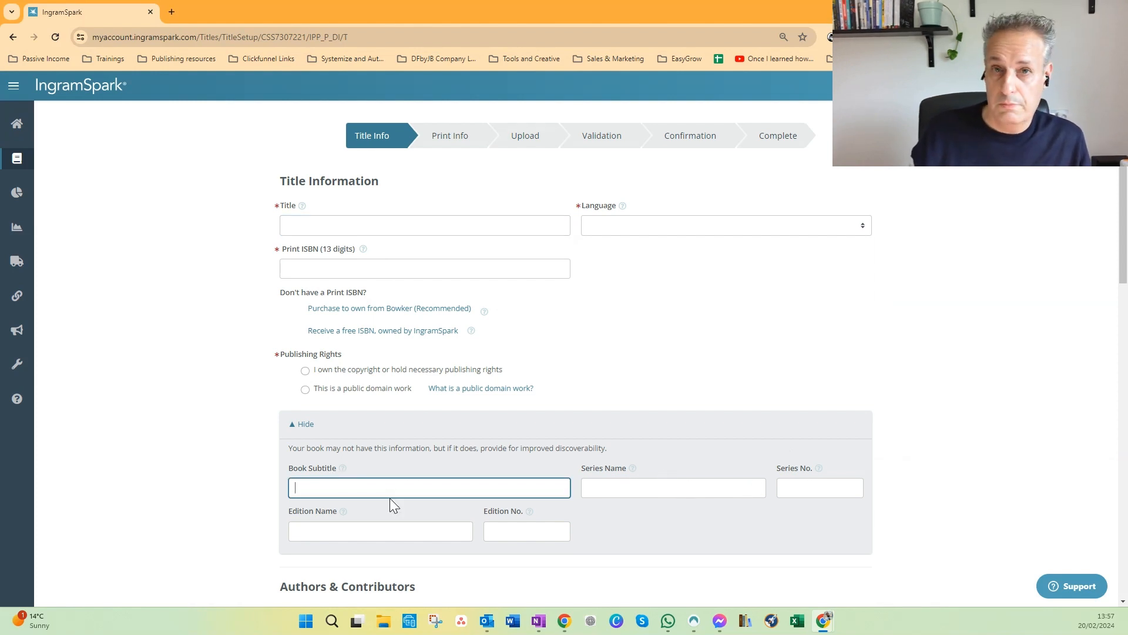
pyautogui.scroll(-3)
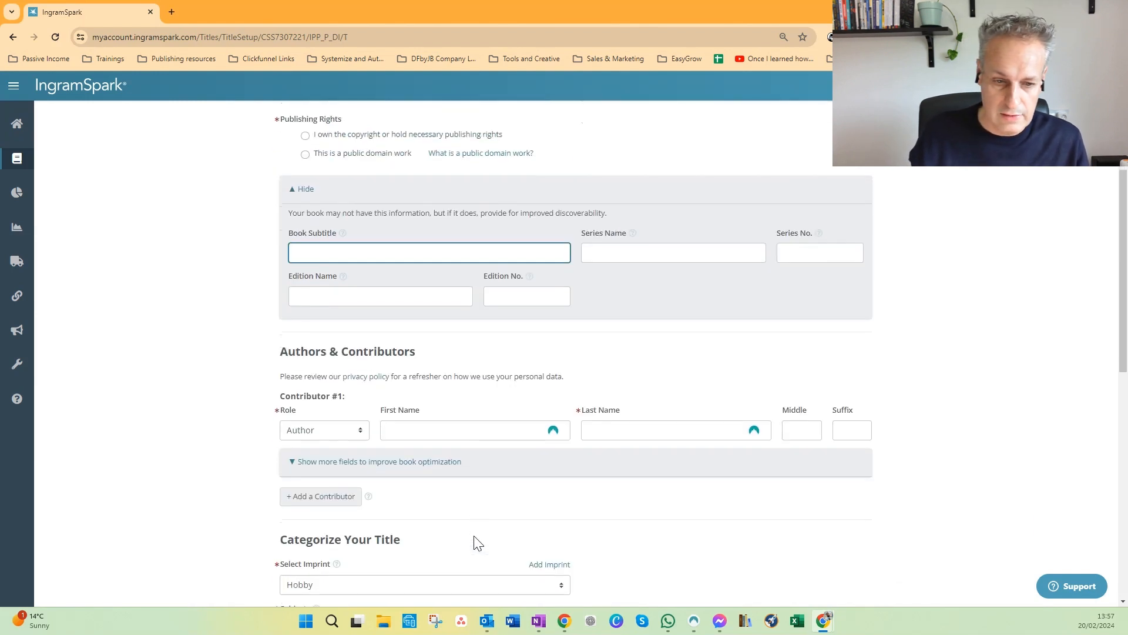
pyautogui.scroll(-3)
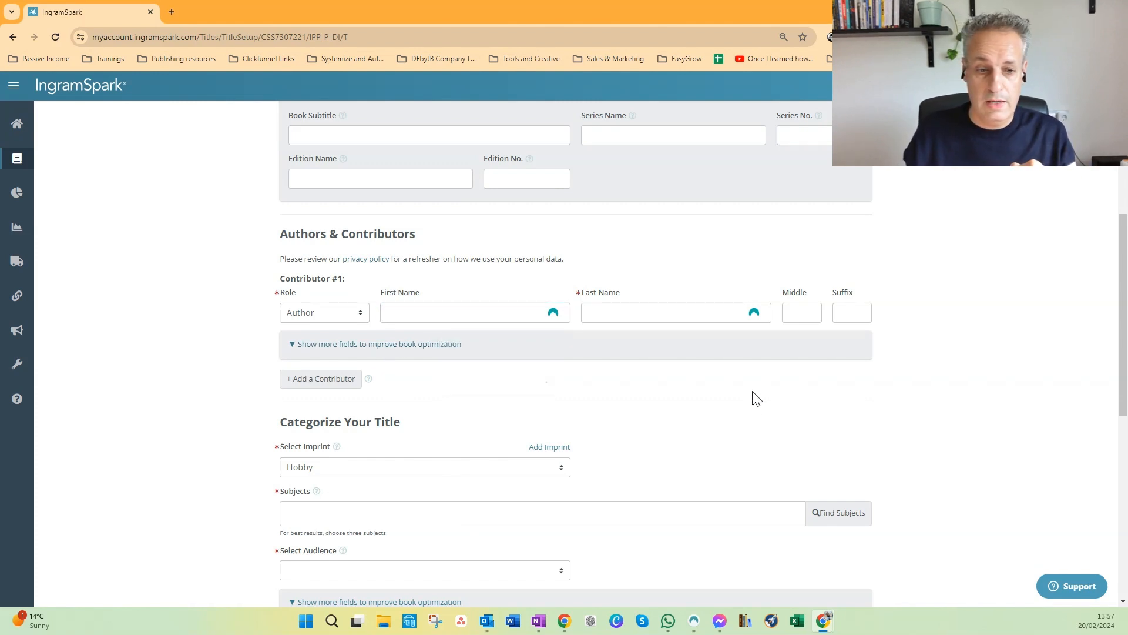
pyautogui.scroll(-3)
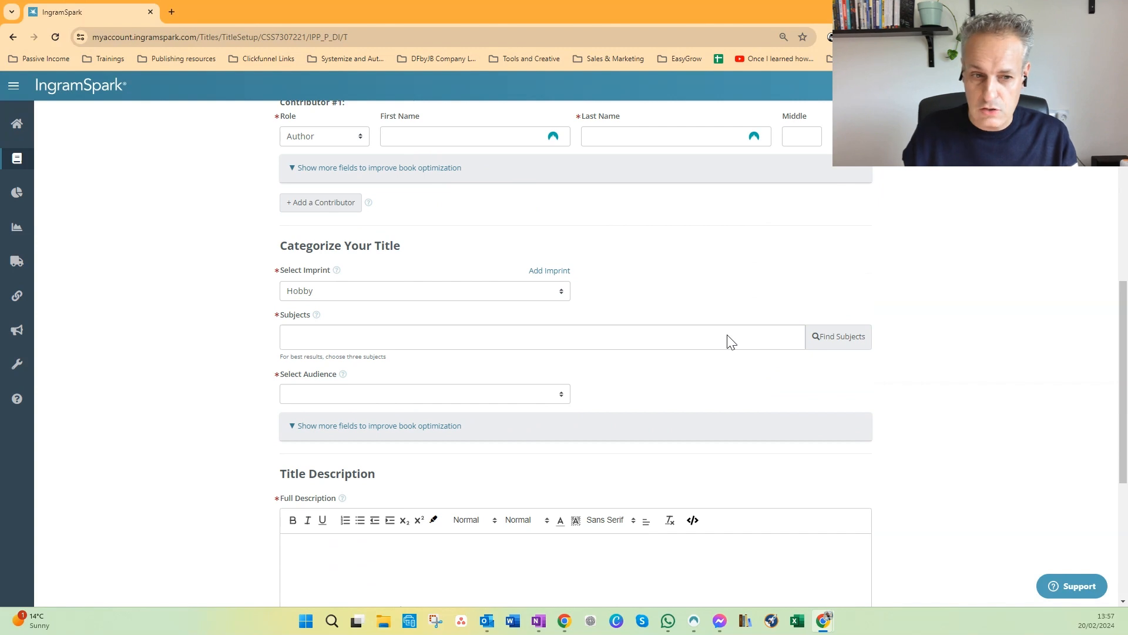
pyautogui.moveTo(432, 346)
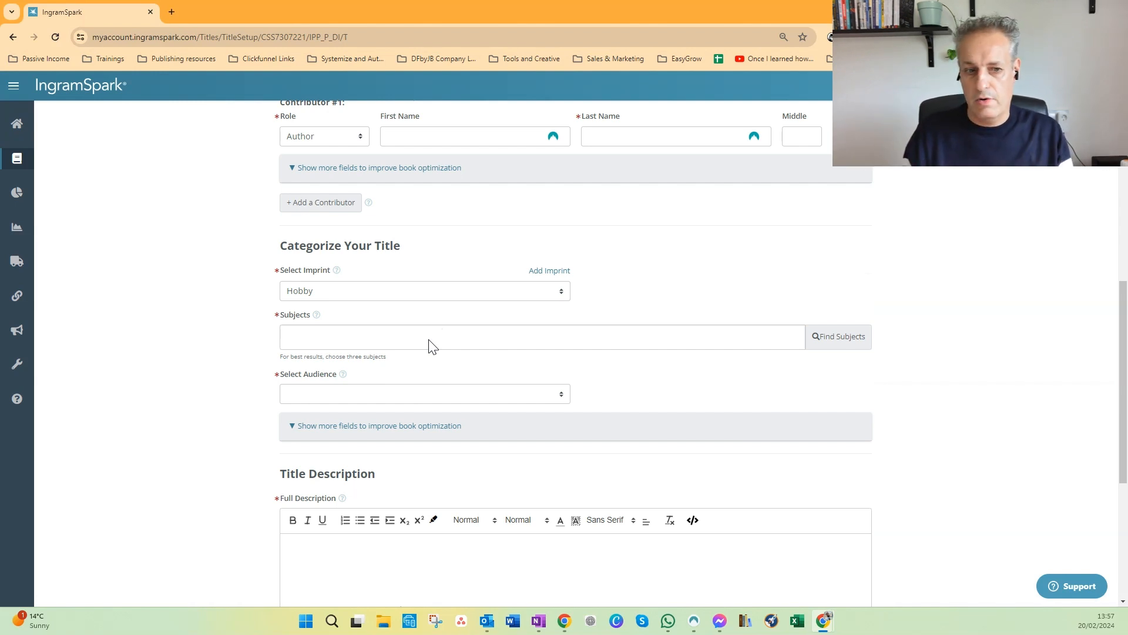
pyautogui.click(423, 394)
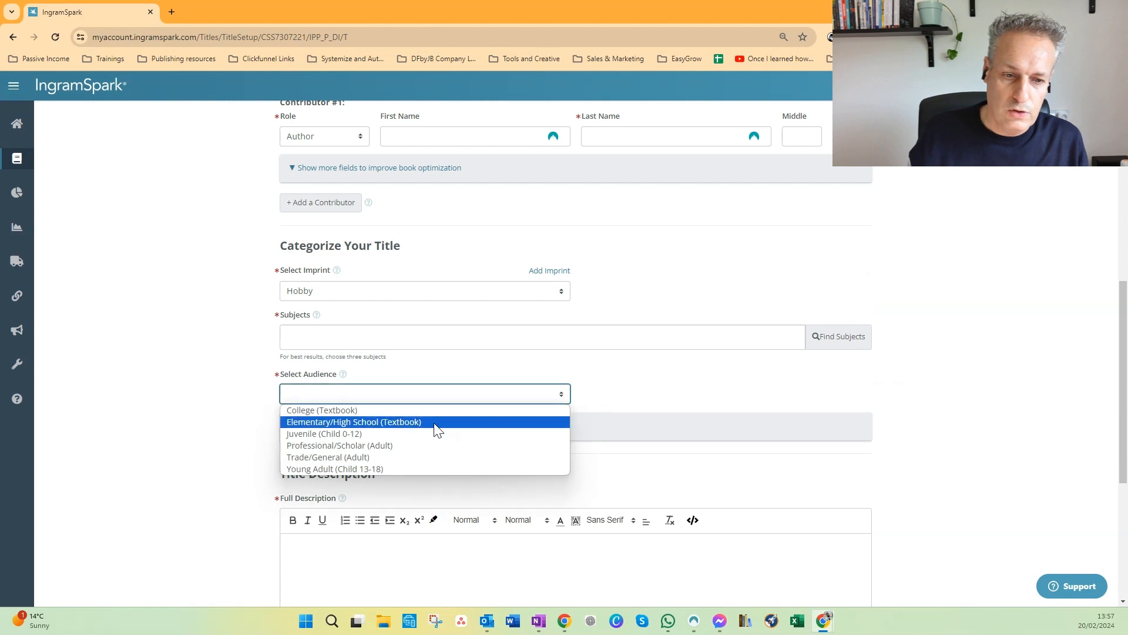
pyautogui.moveTo(408, 457)
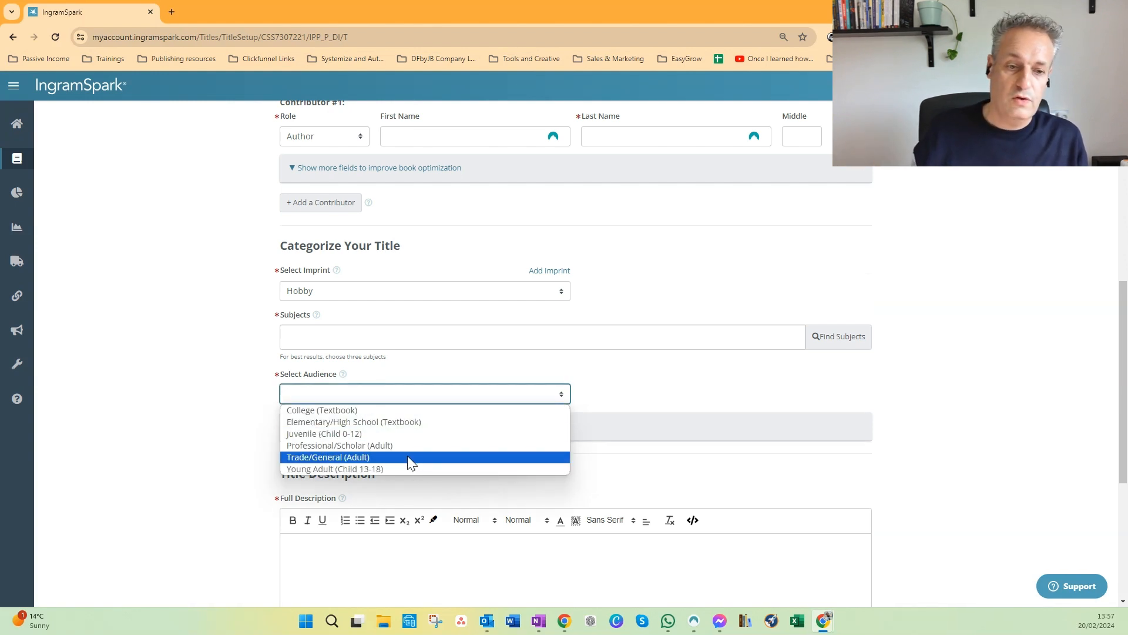
pyautogui.moveTo(407, 468)
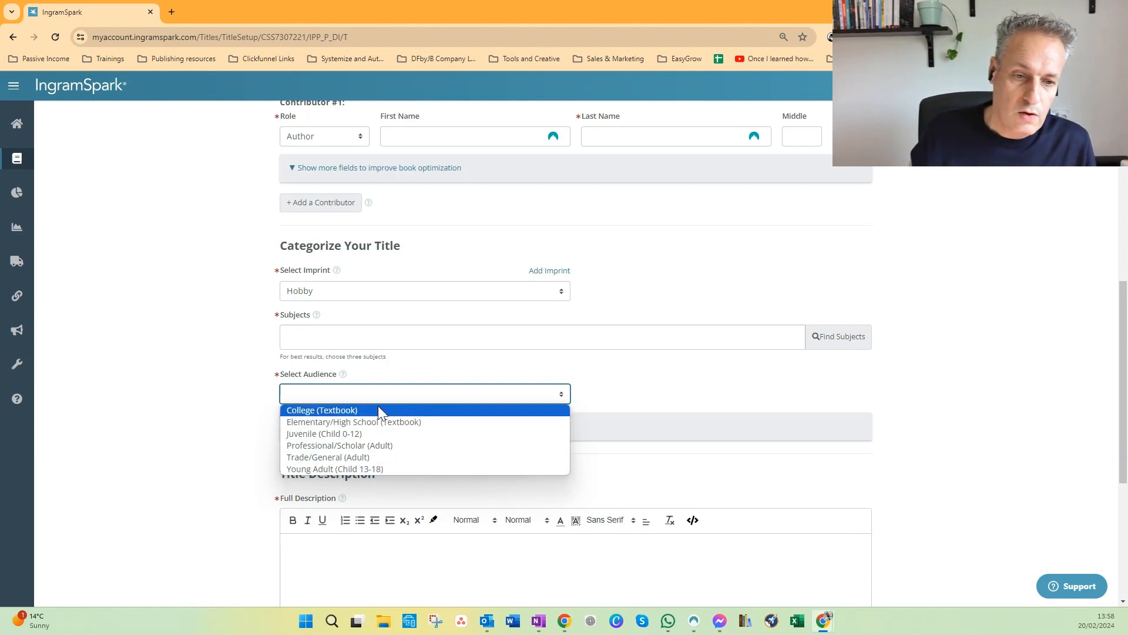
pyautogui.moveTo(385, 422)
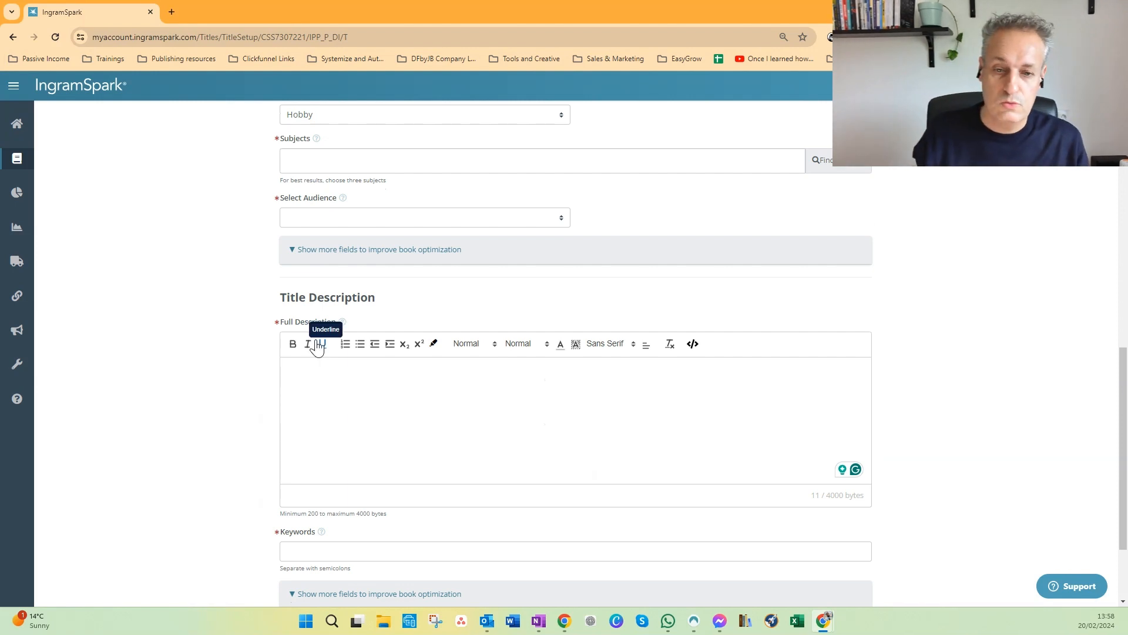
# Step: Scroll to the bottom of Title Info and attempt Continue with required fields still empty
pyautogui.scroll(-3)
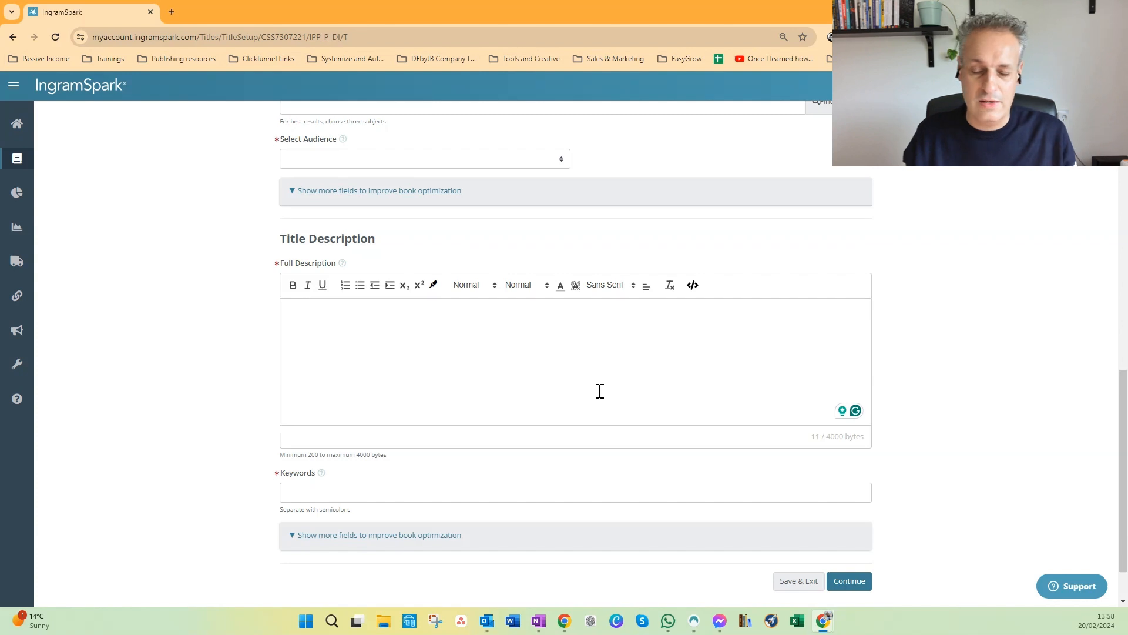
pyautogui.scroll(-3)
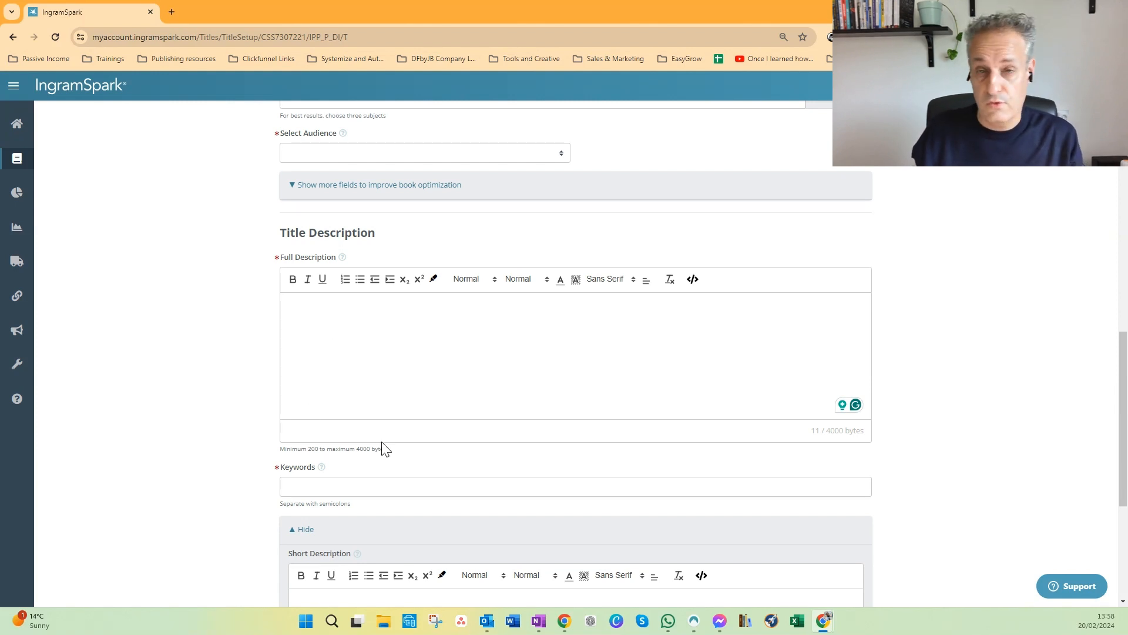
pyautogui.scroll(-3)
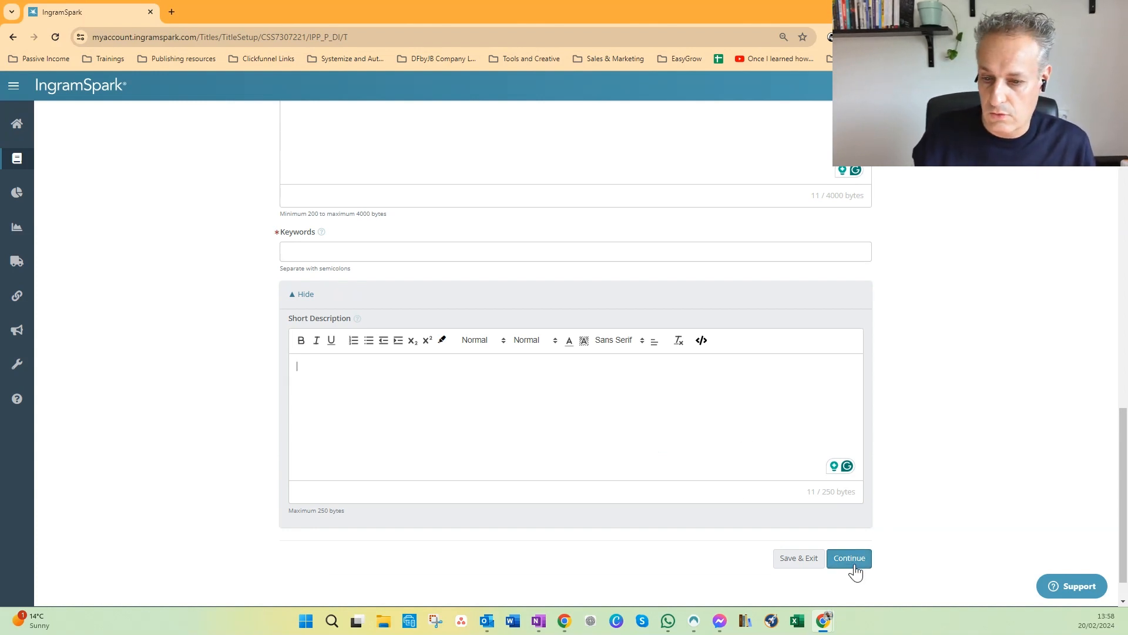
pyautogui.click(849, 562)
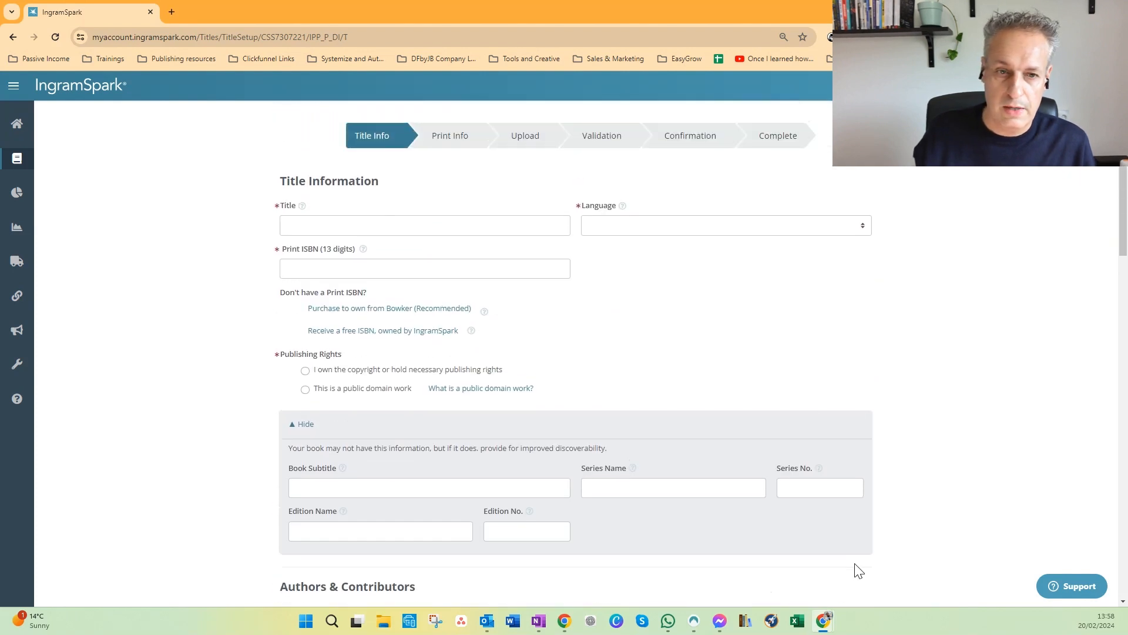
pyautogui.moveTo(146, 202)
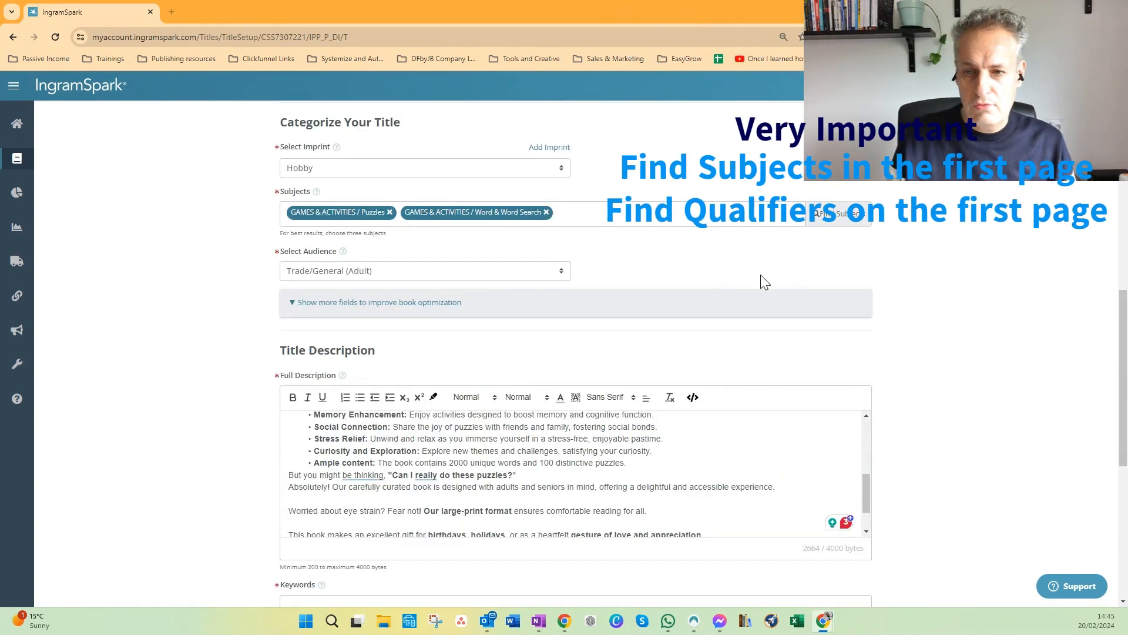
pyautogui.scroll(-3)
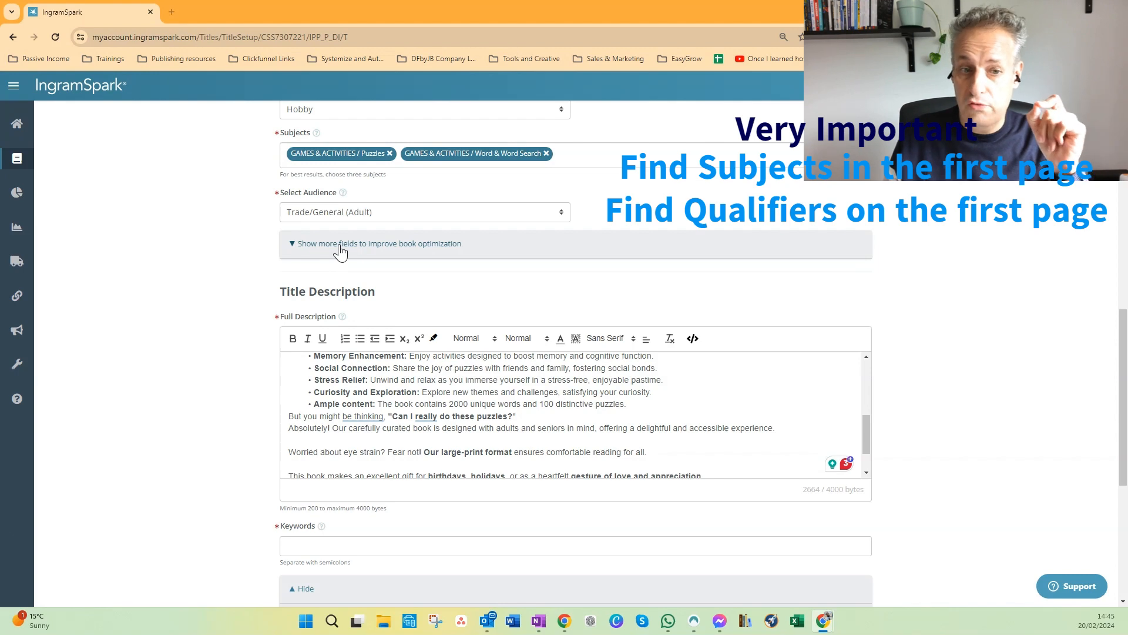
pyautogui.click(339, 243)
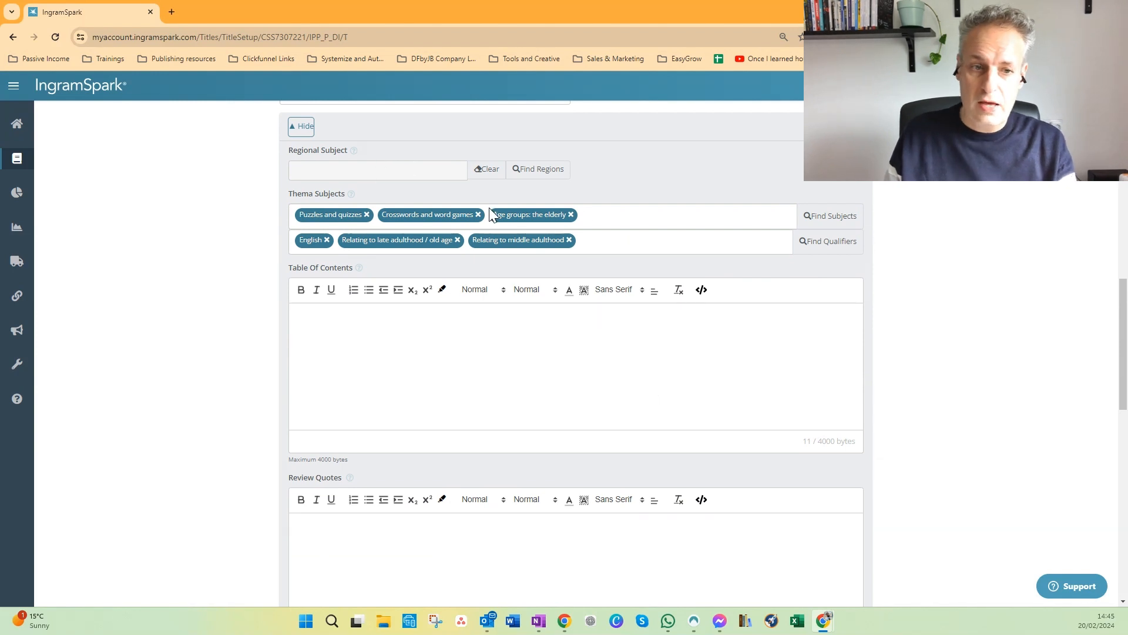
pyautogui.moveTo(831, 220)
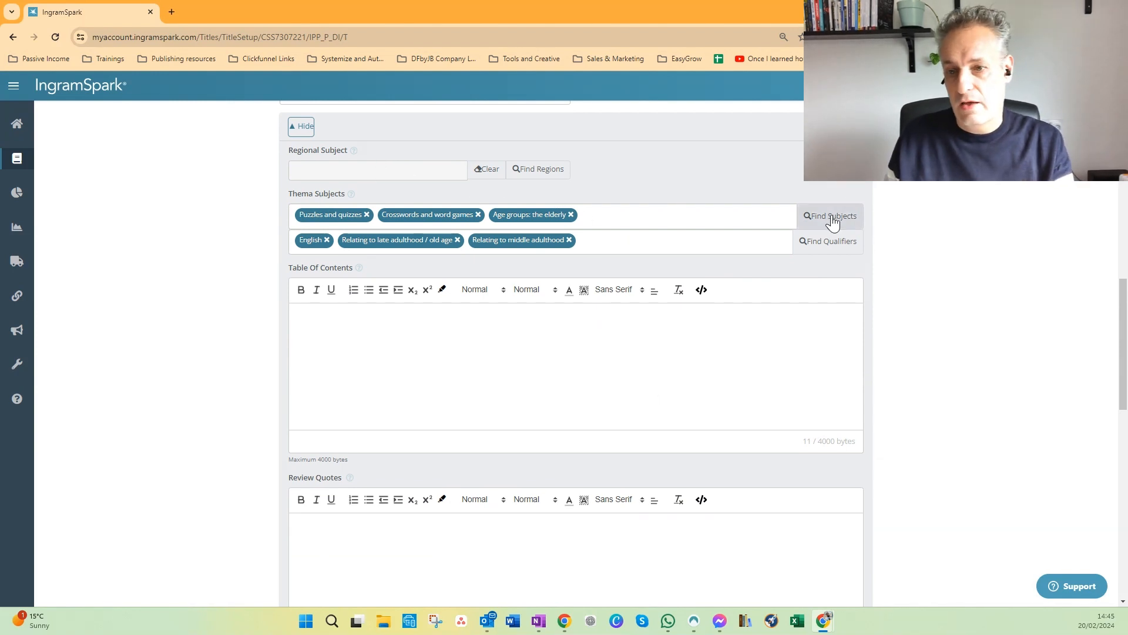
pyautogui.moveTo(828, 241)
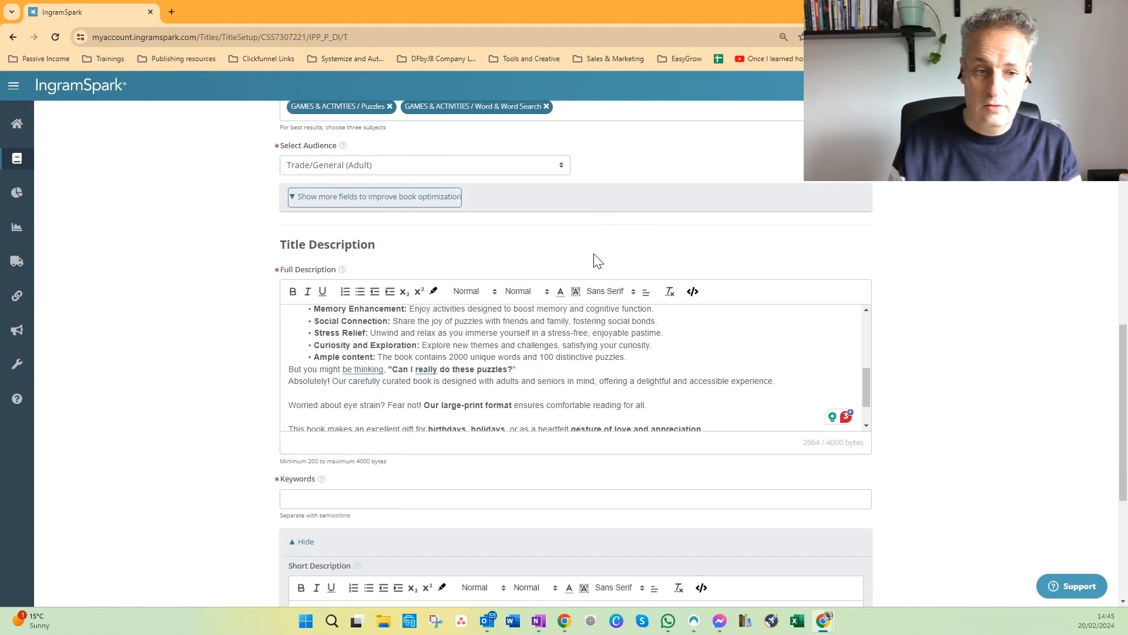
# Step: Continue from the bottom of Title Info to Print Info, showing an 8.5 x 11 trim
pyautogui.scroll(-3)
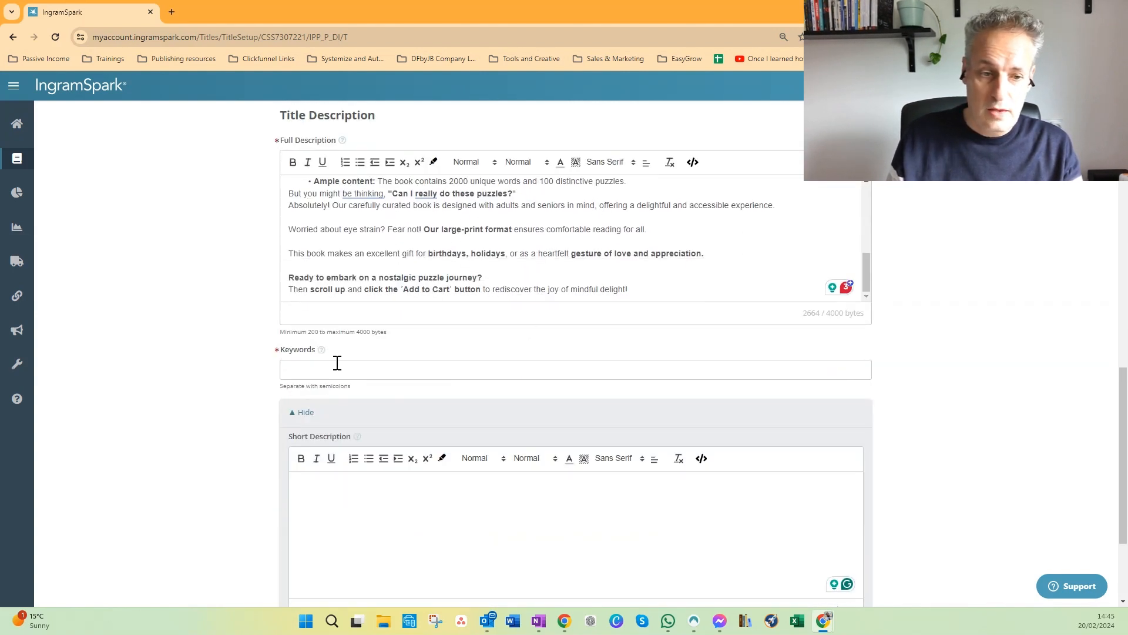
pyautogui.scroll(-3)
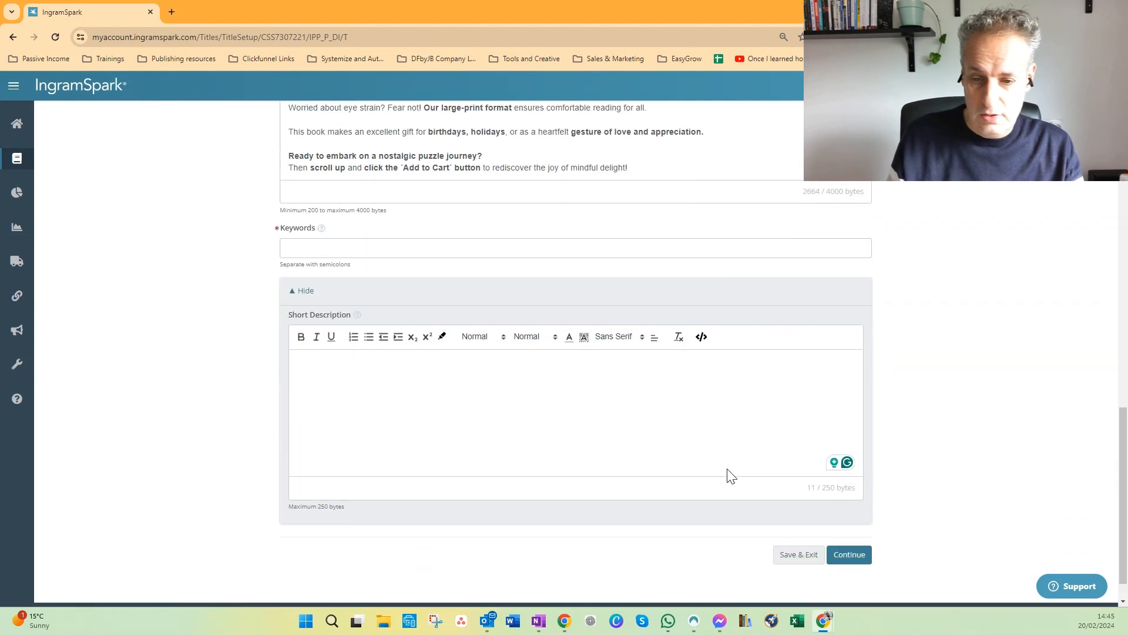
pyautogui.scroll(-3)
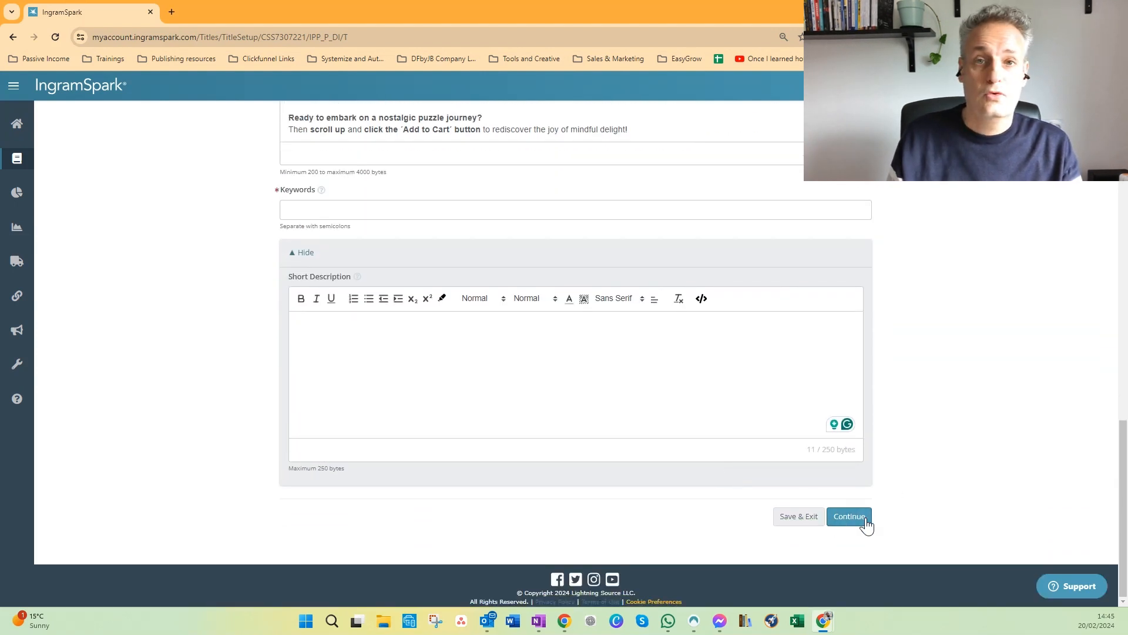
pyautogui.moveTo(205, 281)
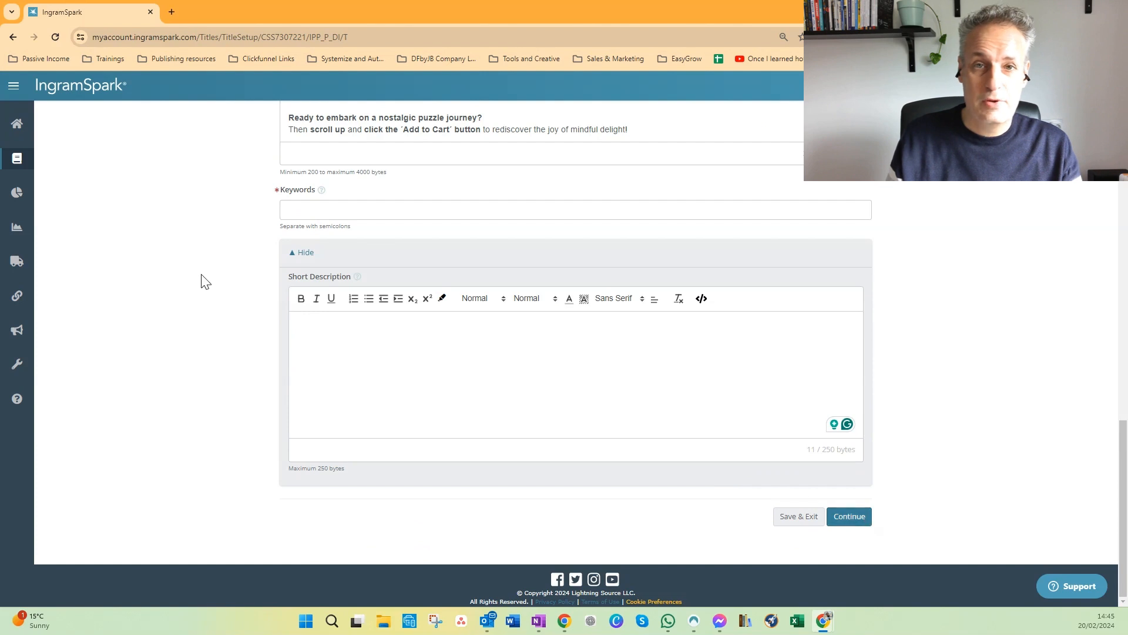
pyautogui.click(849, 516)
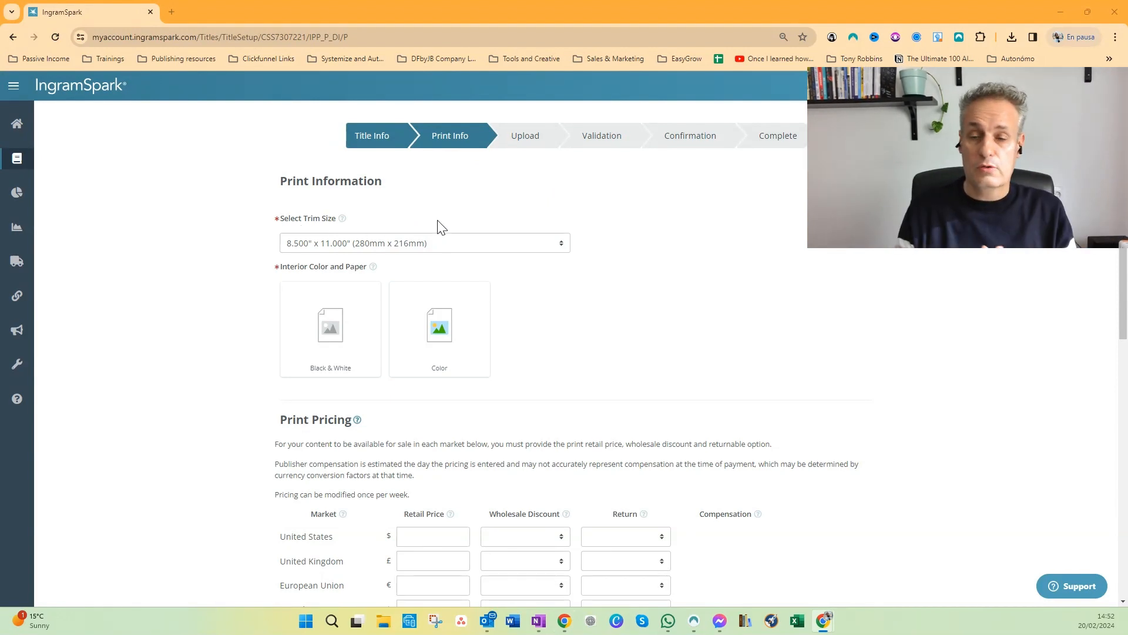
pyautogui.moveTo(517, 238)
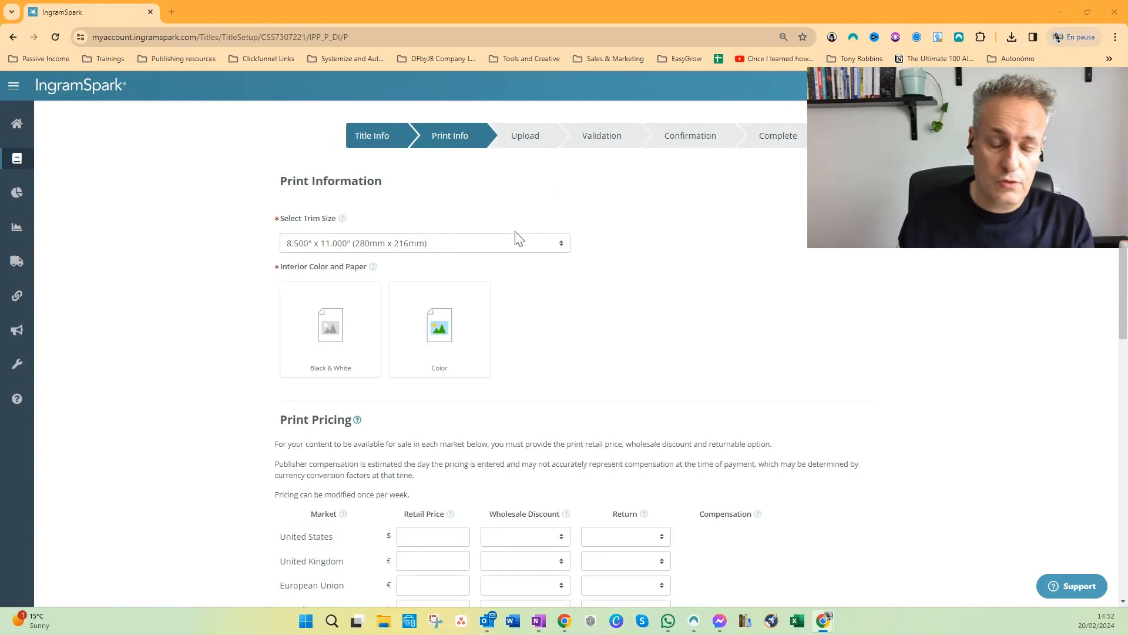
# Step: Set the interior to Black & White printed on White 50 paper
pyautogui.click(331, 329)
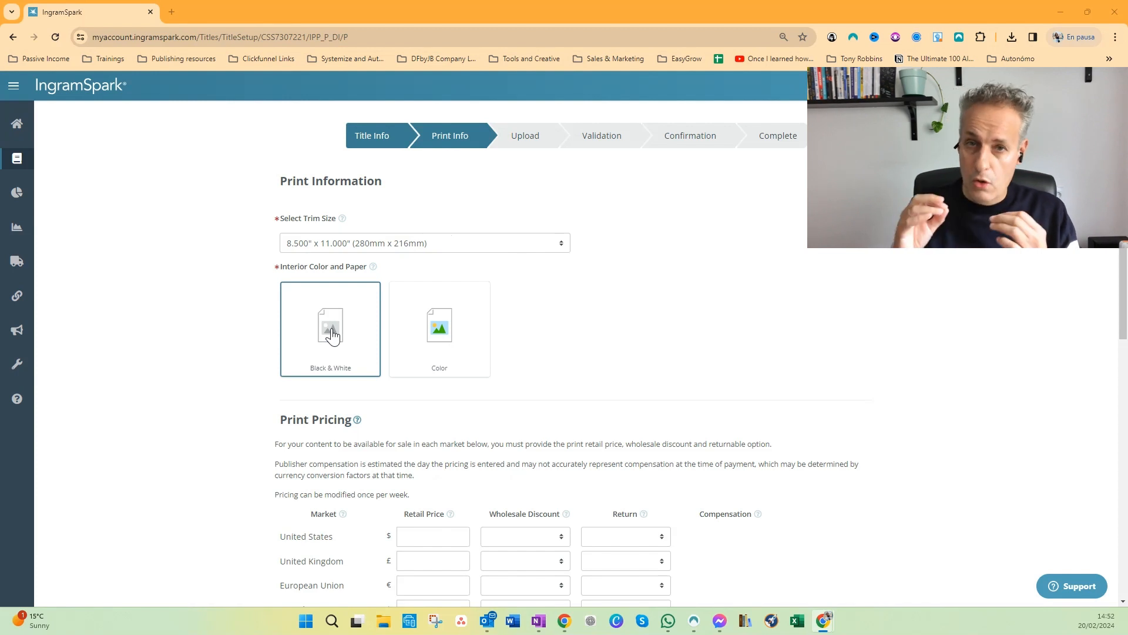
pyautogui.click(330, 329)
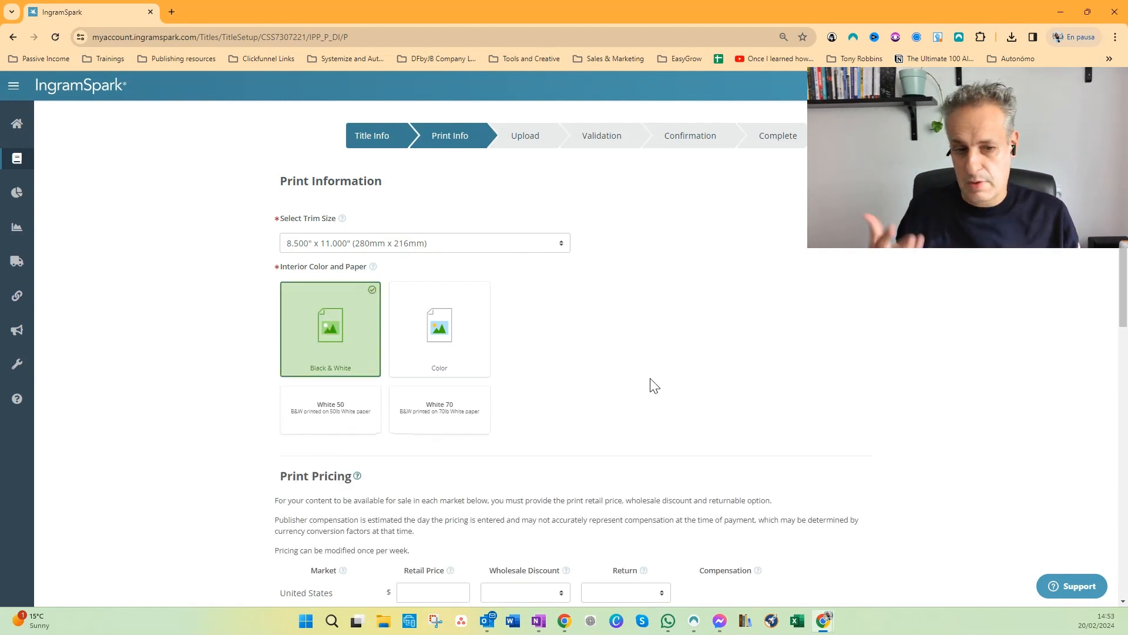
pyautogui.scroll(-3)
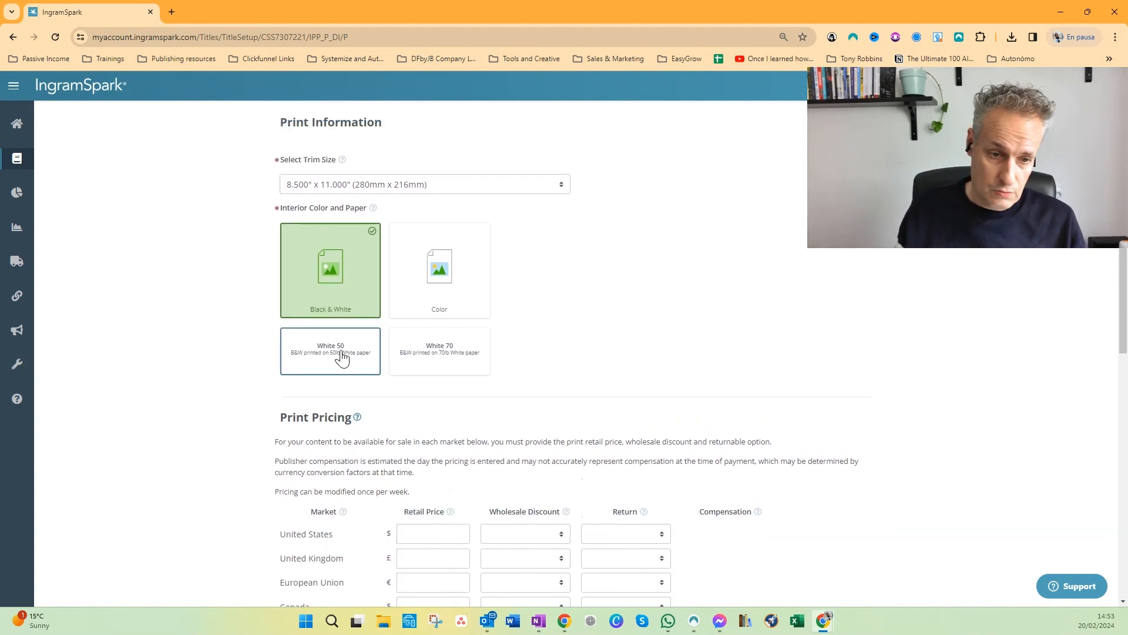
pyautogui.click(330, 353)
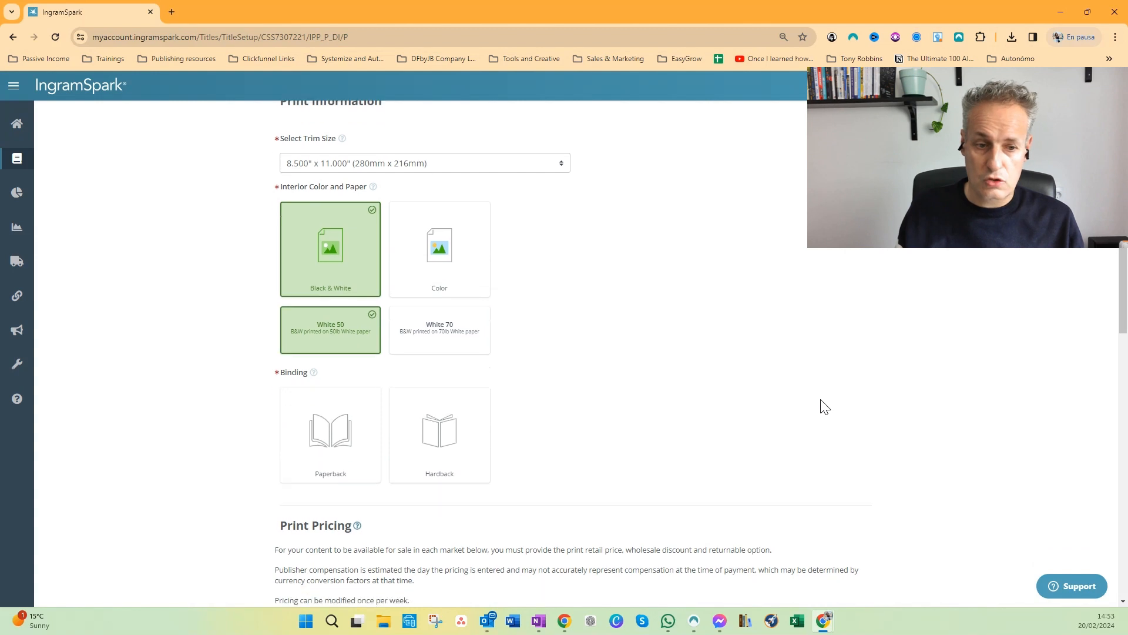
# Step: Choose Paperback Perfect Bound binding with a Gloss cover finish
pyautogui.scroll(-3)
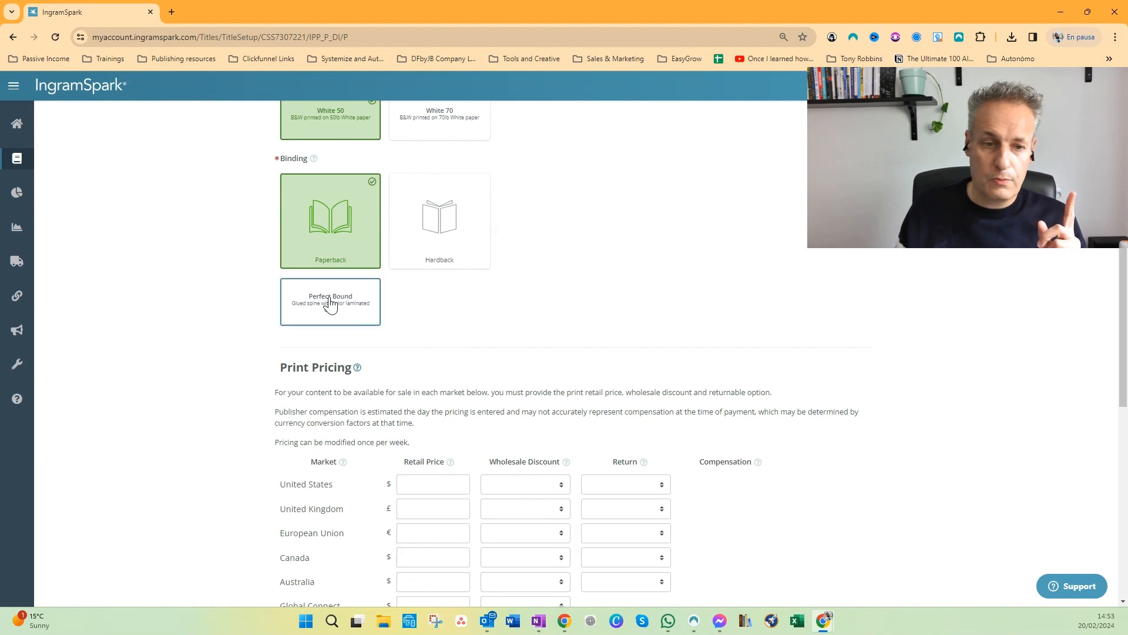
pyautogui.click(330, 301)
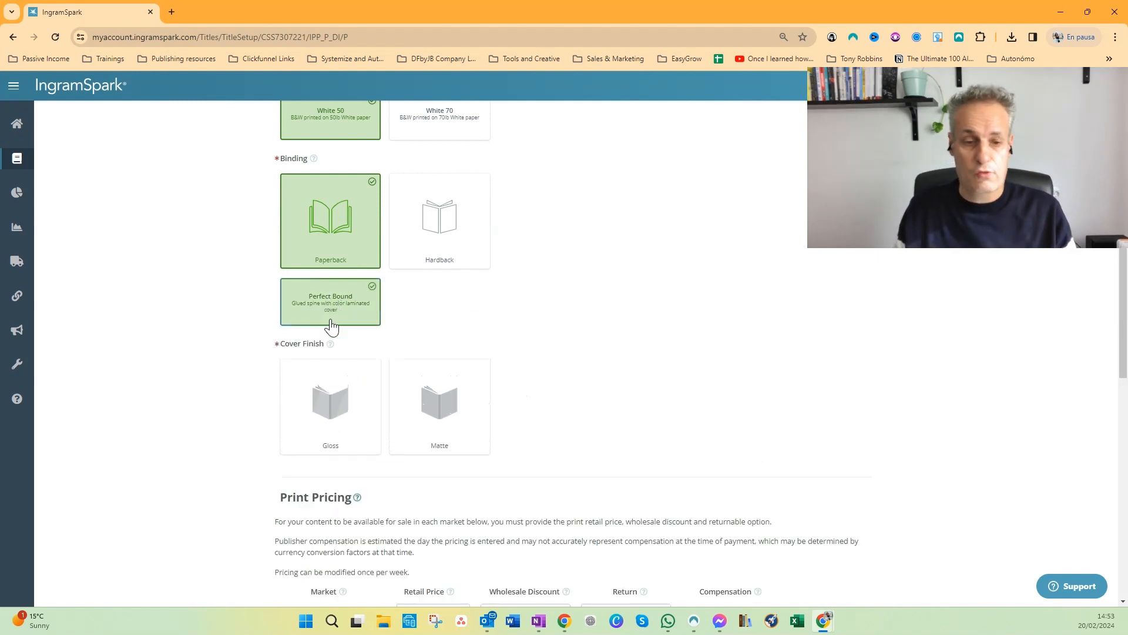
pyautogui.click(439, 406)
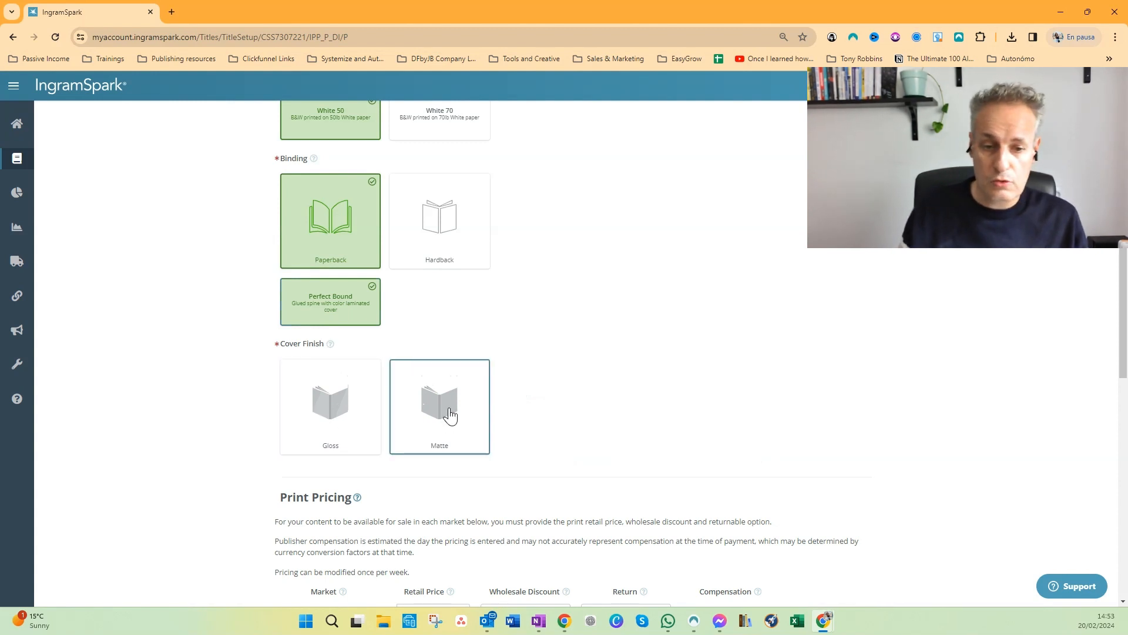
pyautogui.click(330, 403)
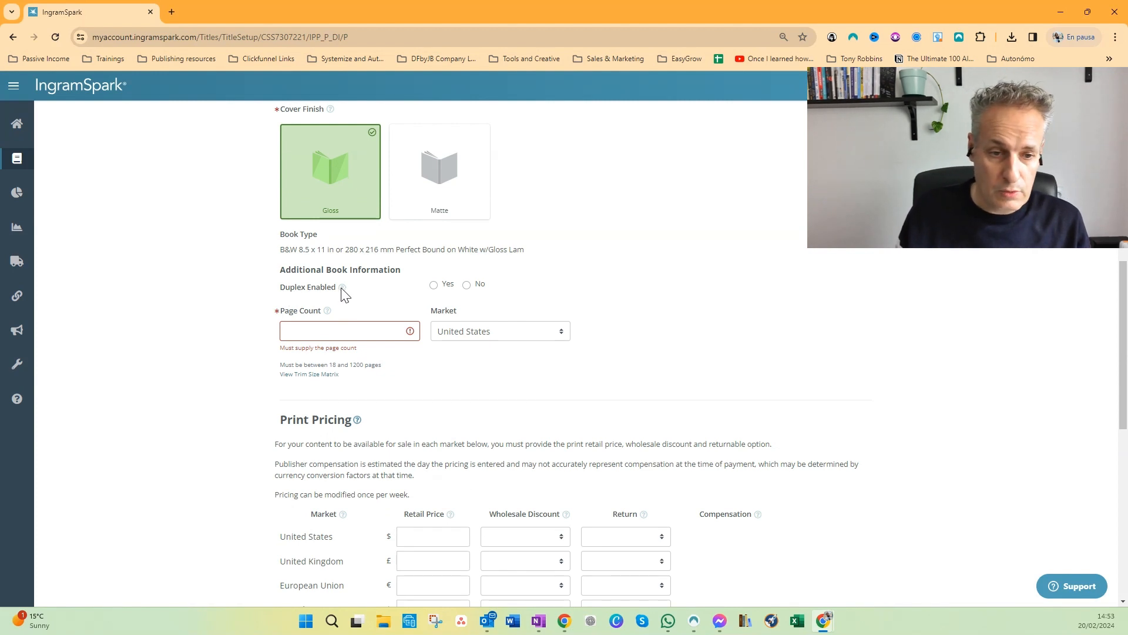
# Step: Read the Duplex Enabled help note and set duplex cover printing to No
pyautogui.click(342, 286)
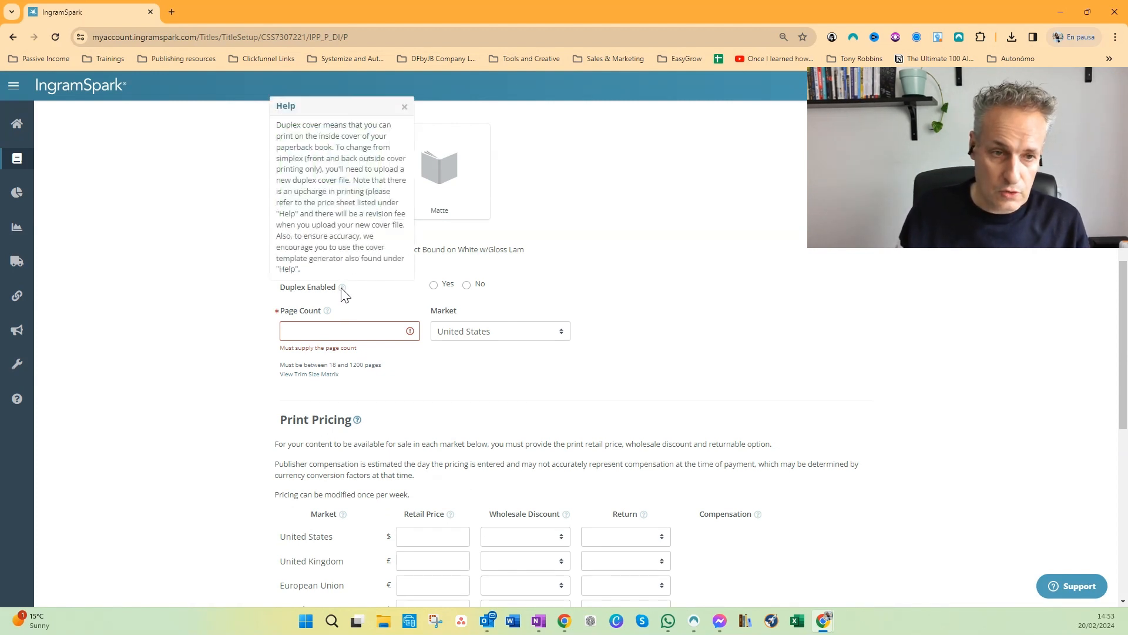
pyautogui.moveTo(487, 292)
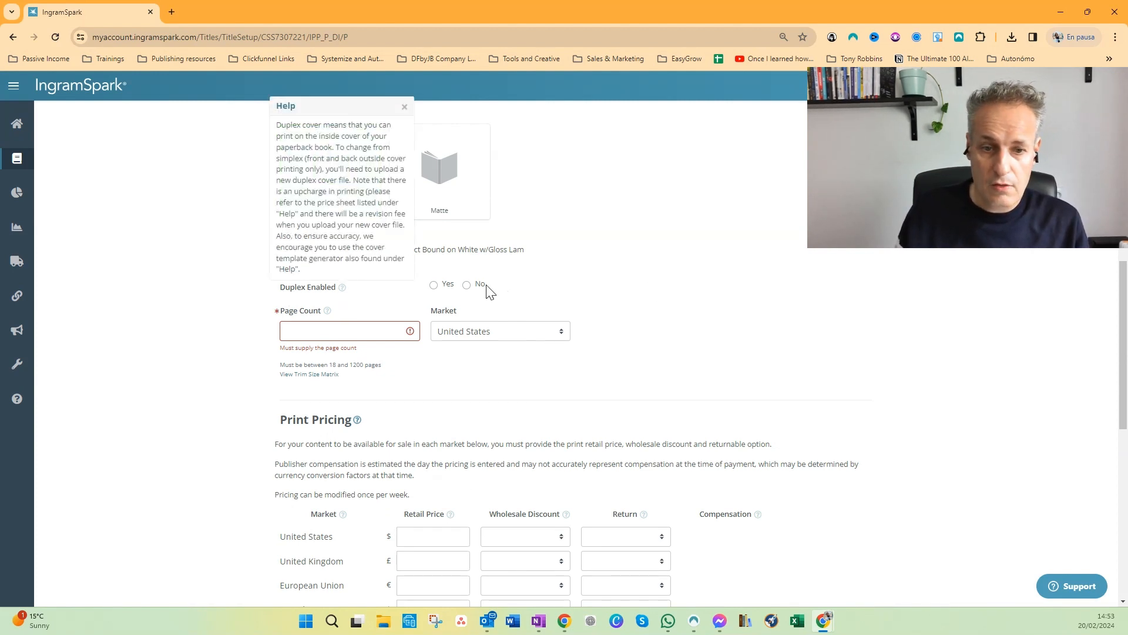
pyautogui.click(466, 284)
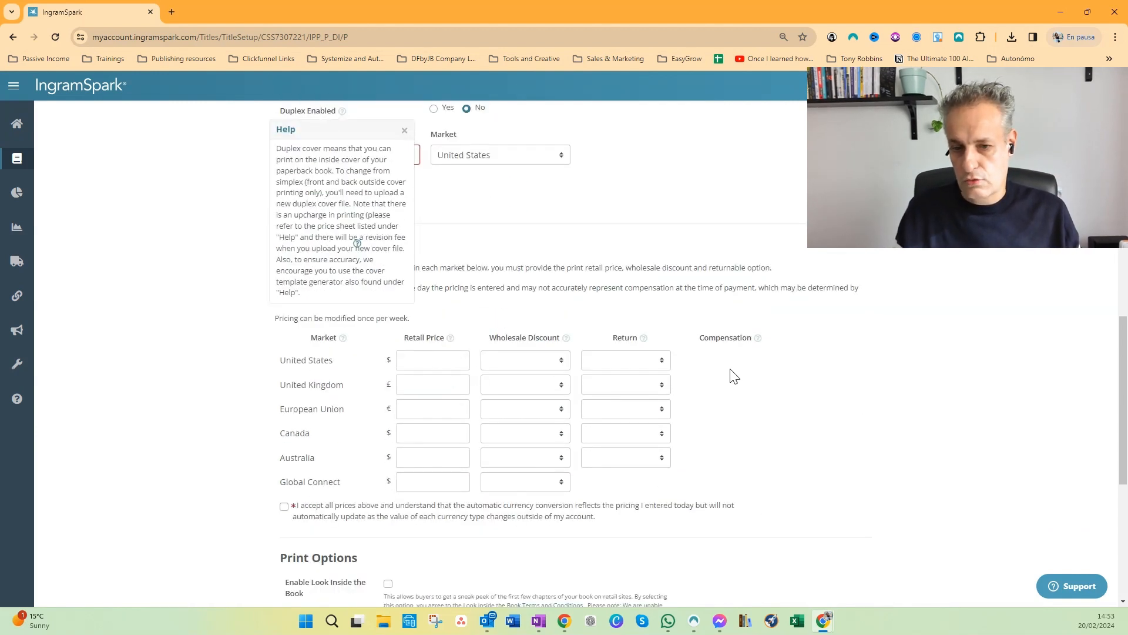
# Step: Set US pricing to $8.99 retail, 55% trade discount and Yes - Destroy returns
pyautogui.click(432, 360)
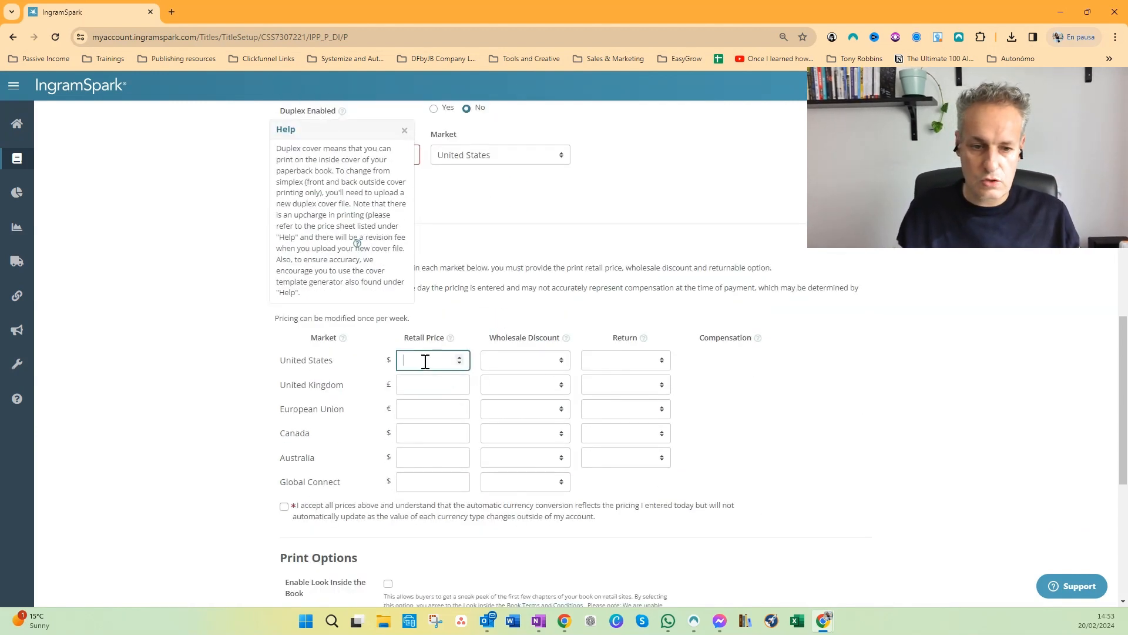
pyautogui.write('8,9')
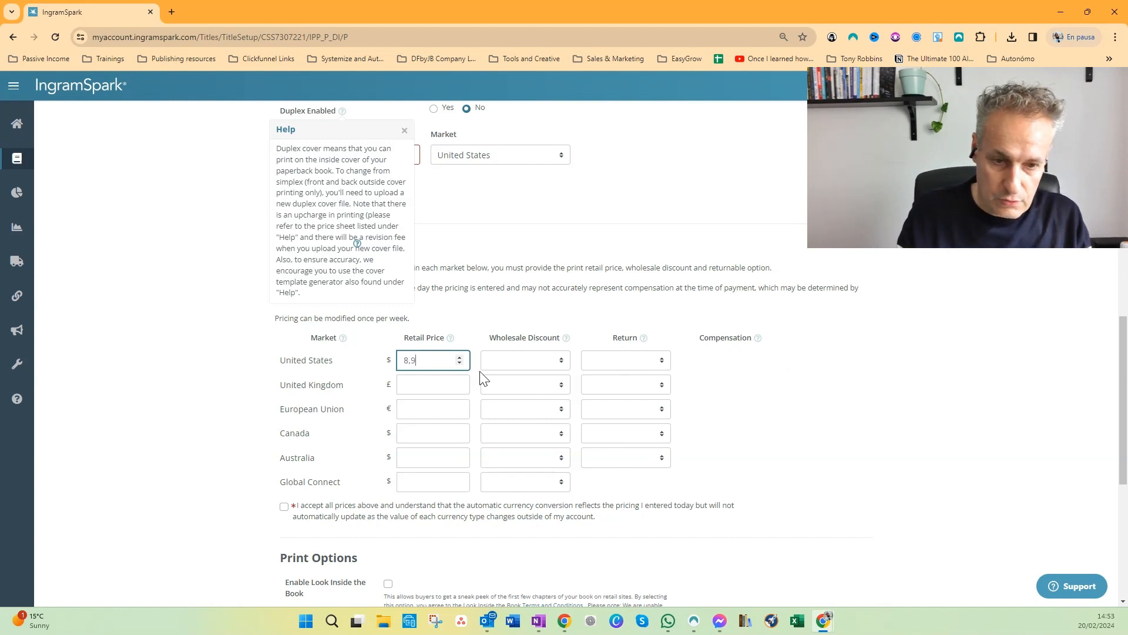
pyautogui.click(523, 360)
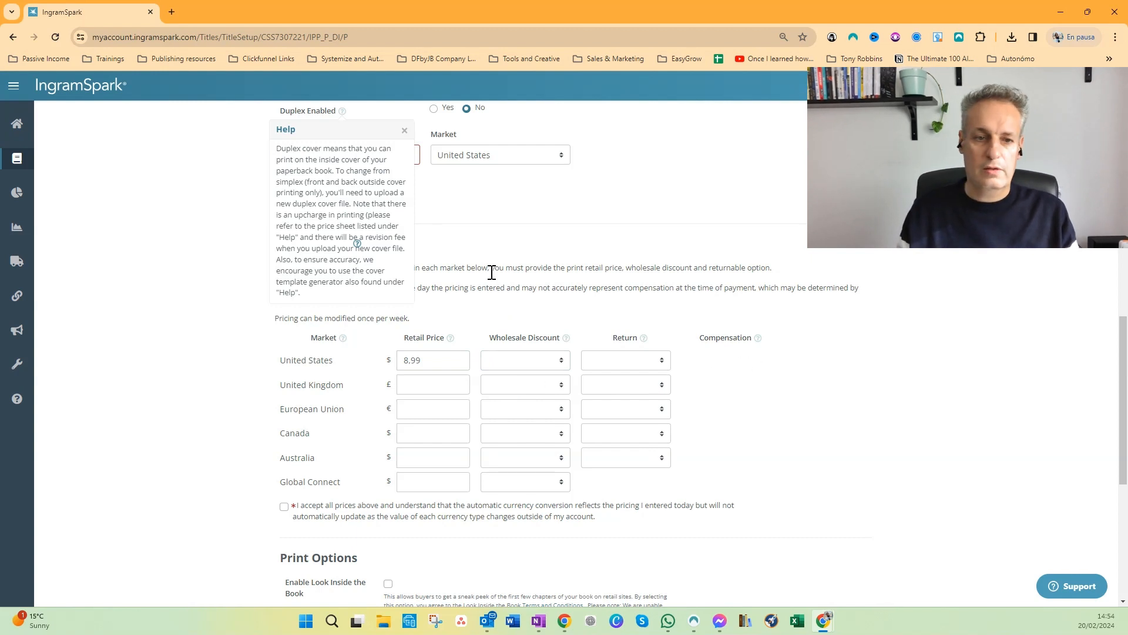
pyautogui.click(523, 360)
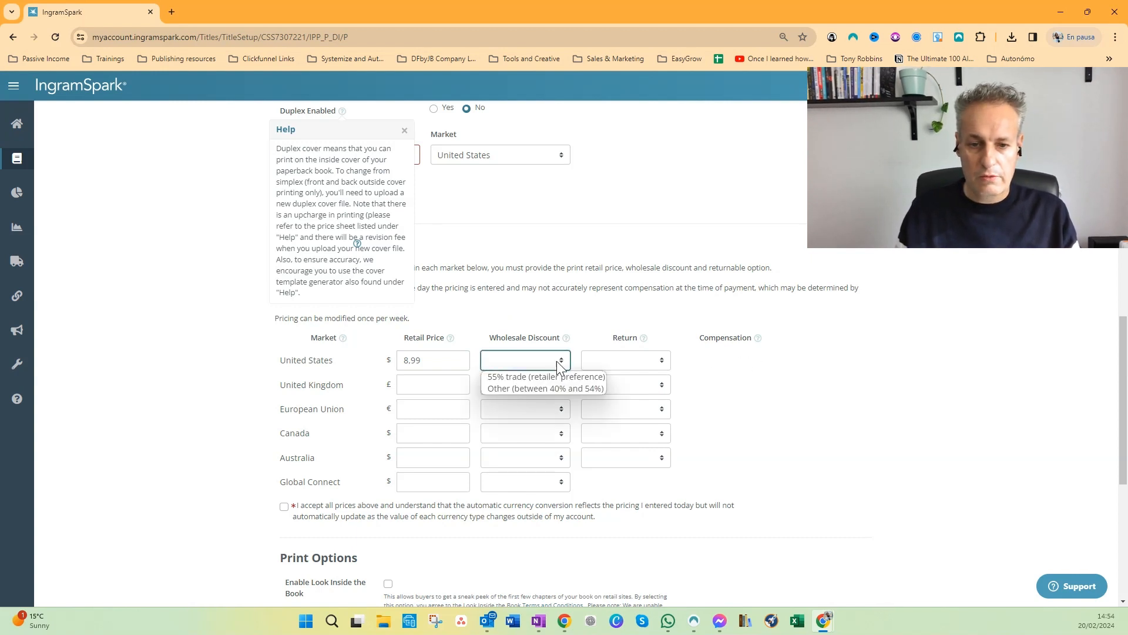
pyautogui.moveTo(545, 376)
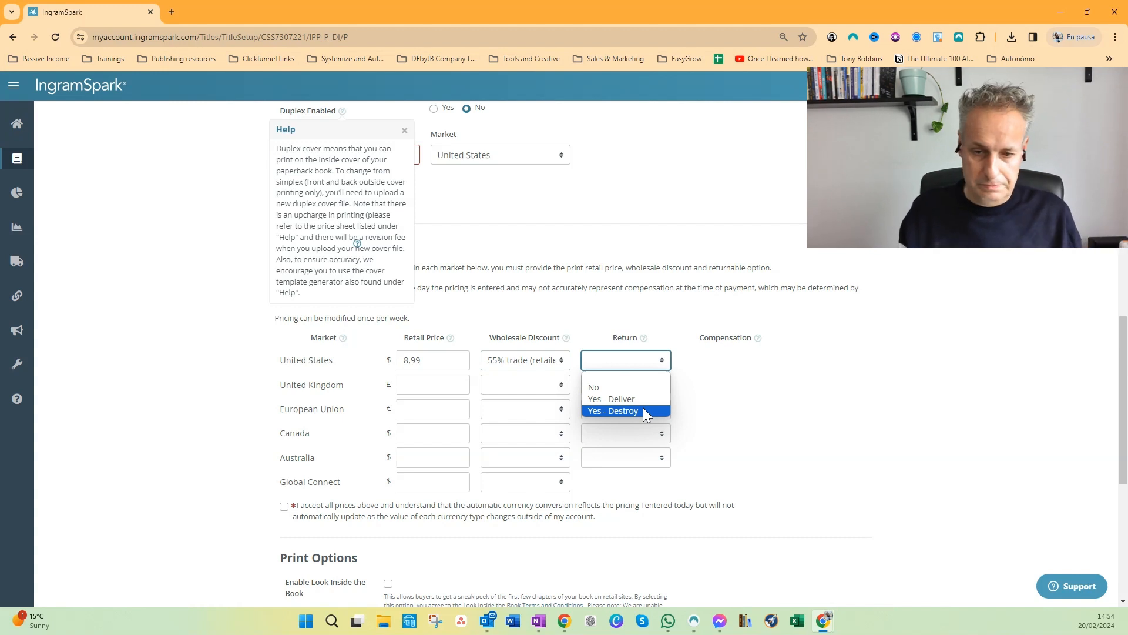
pyautogui.click(612, 410)
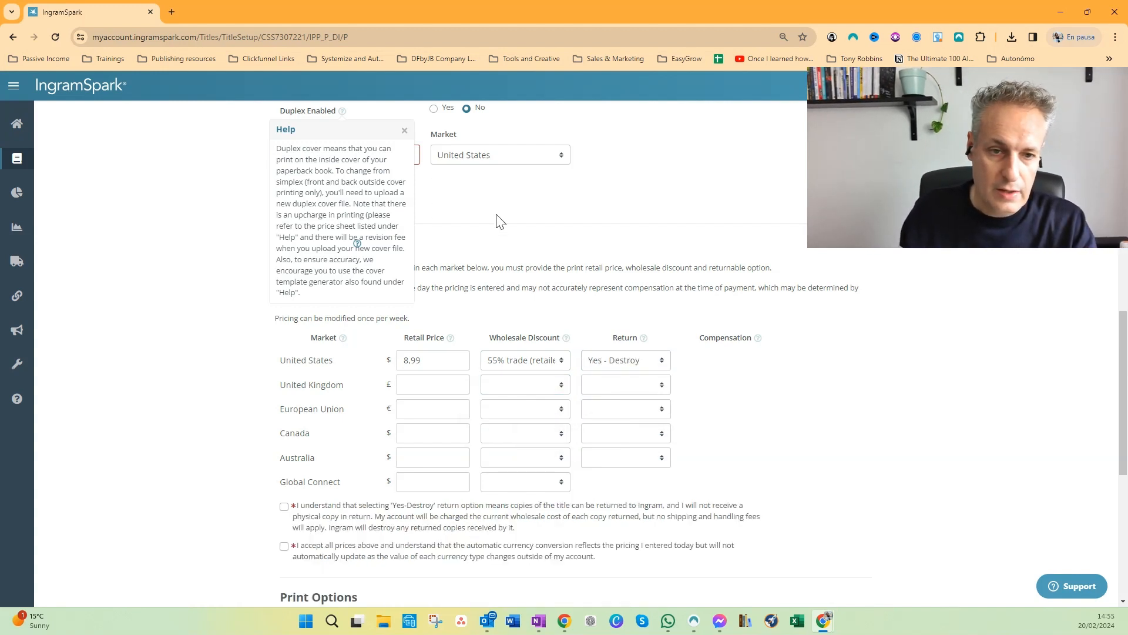
pyautogui.click(404, 131)
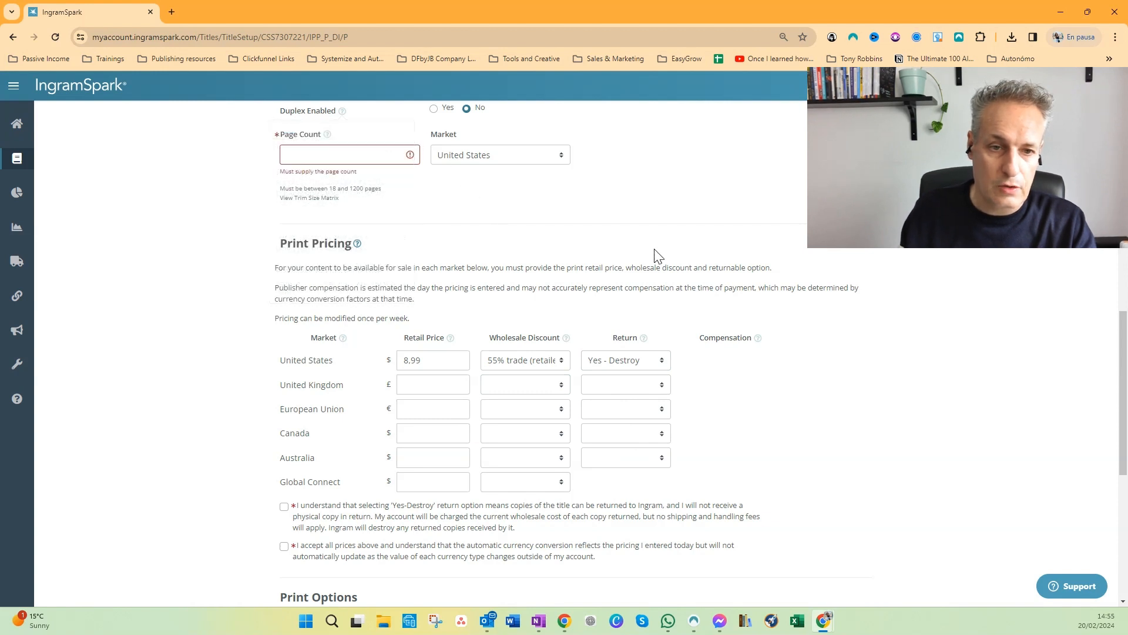
# Step: Accept the Yes - Destroy terms, set publication date 23 Feb 2024, reveal On-Sale Date
pyautogui.scroll(-3)
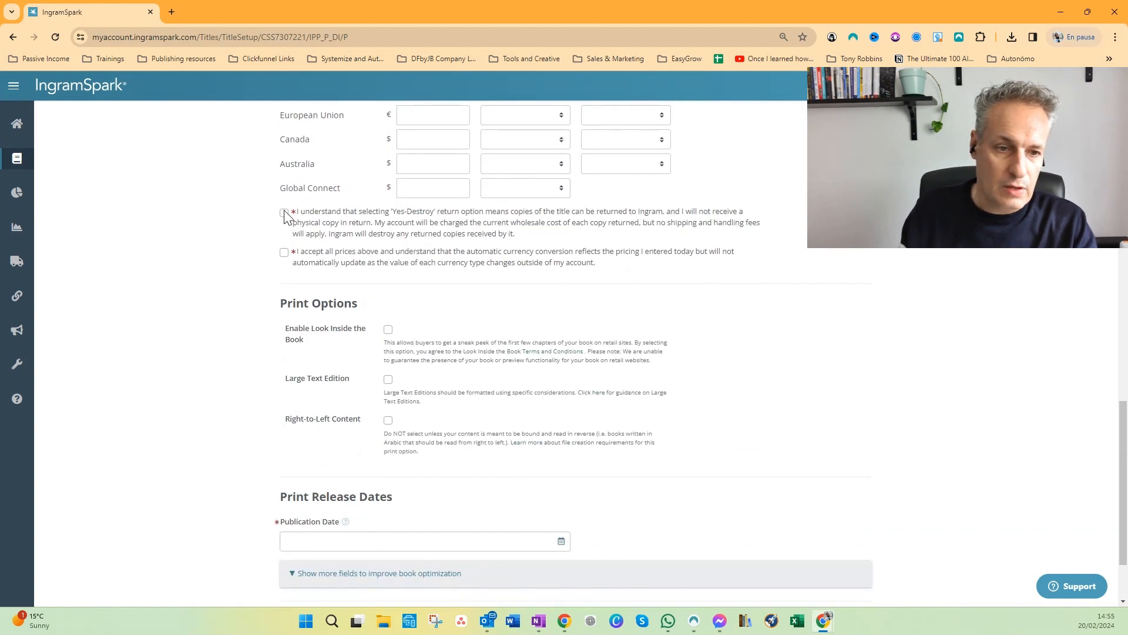
pyautogui.click(285, 212)
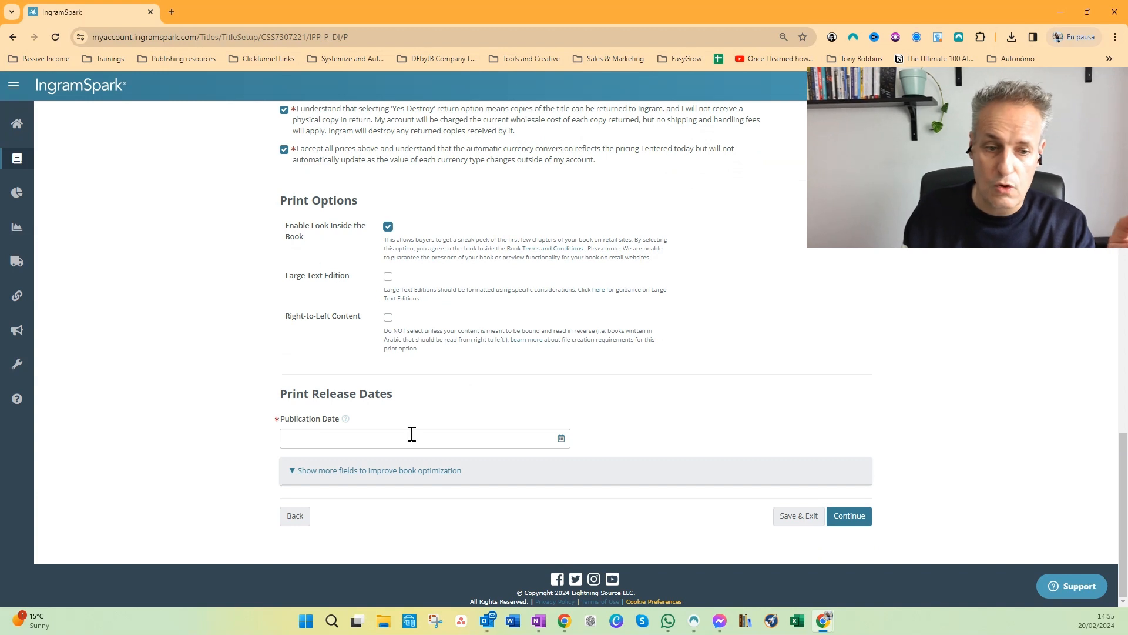
pyautogui.click(411, 437)
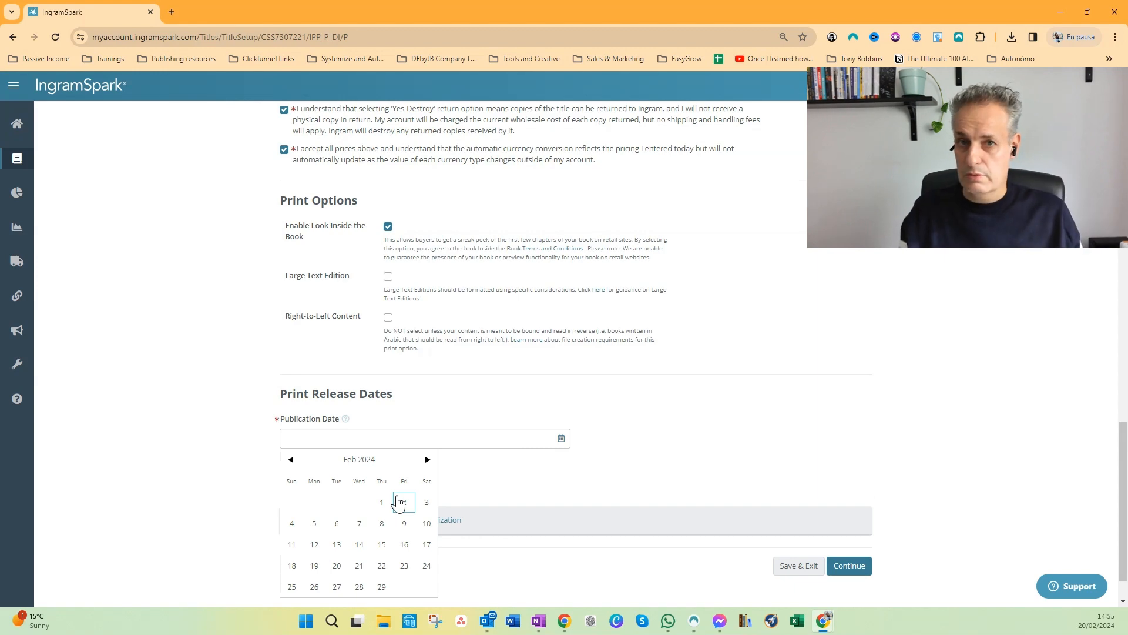
pyautogui.moveTo(776, 443)
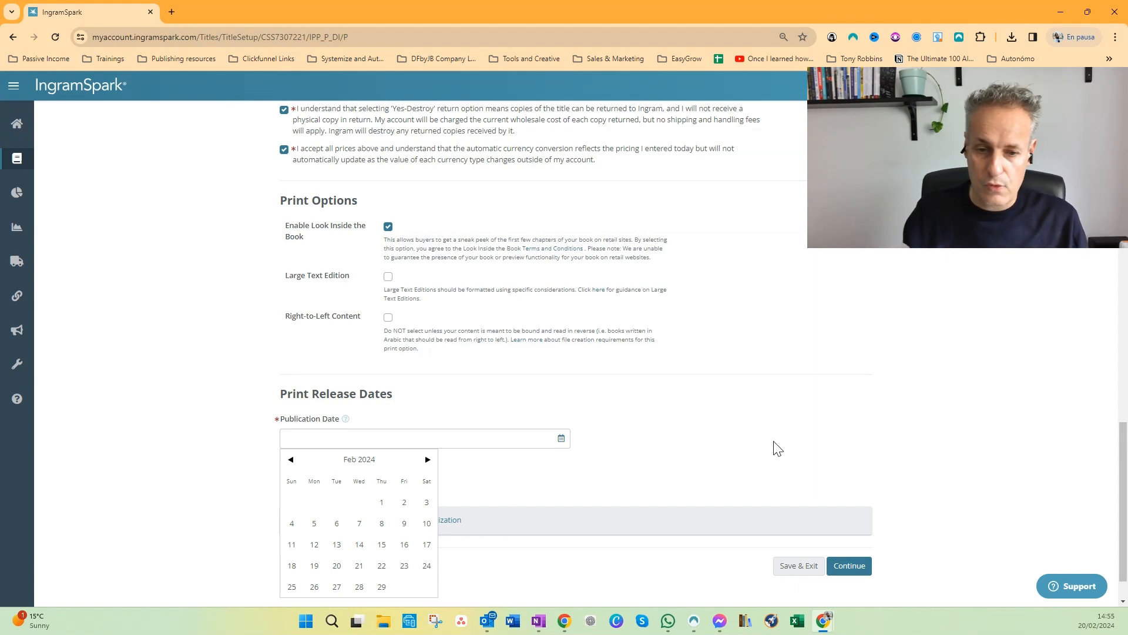
pyautogui.scroll(3)
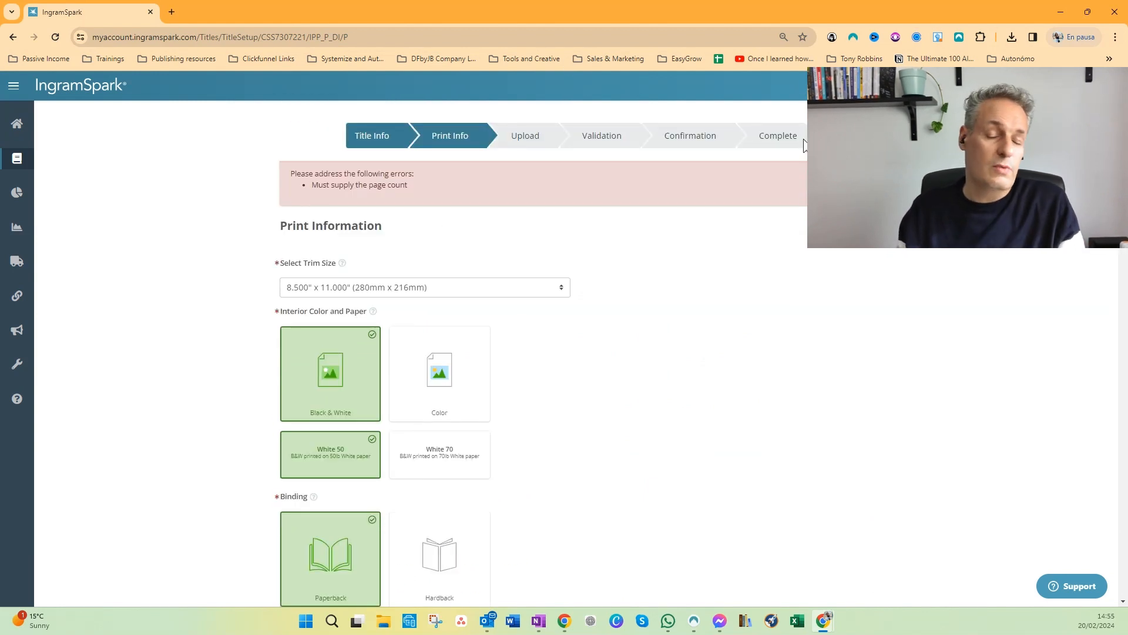
pyautogui.moveTo(791, 173)
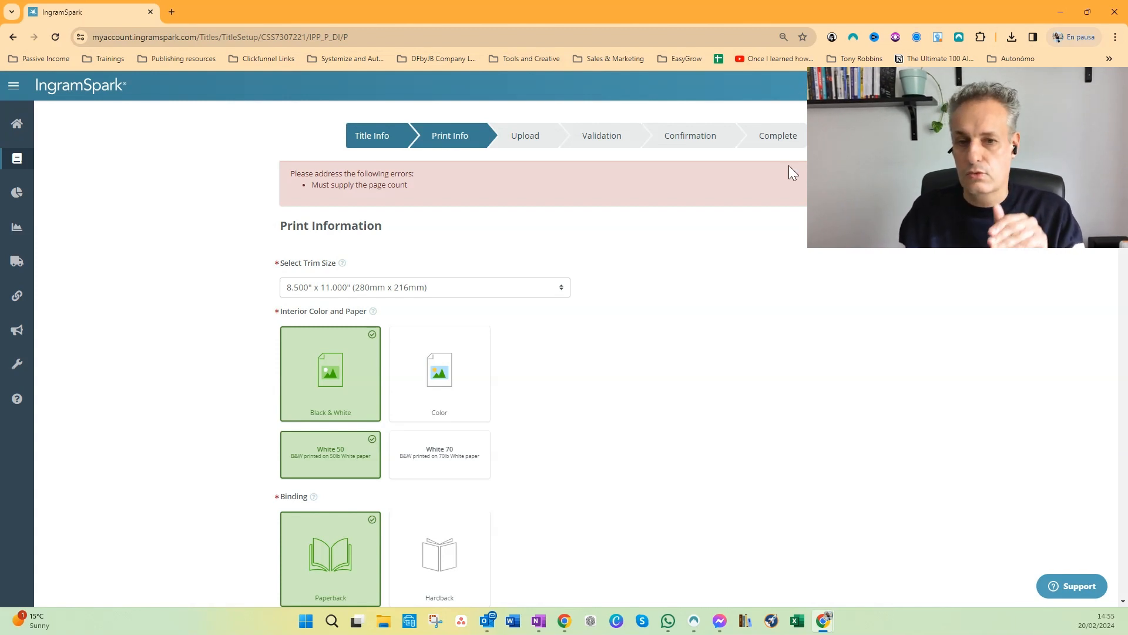
pyautogui.scroll(-3)
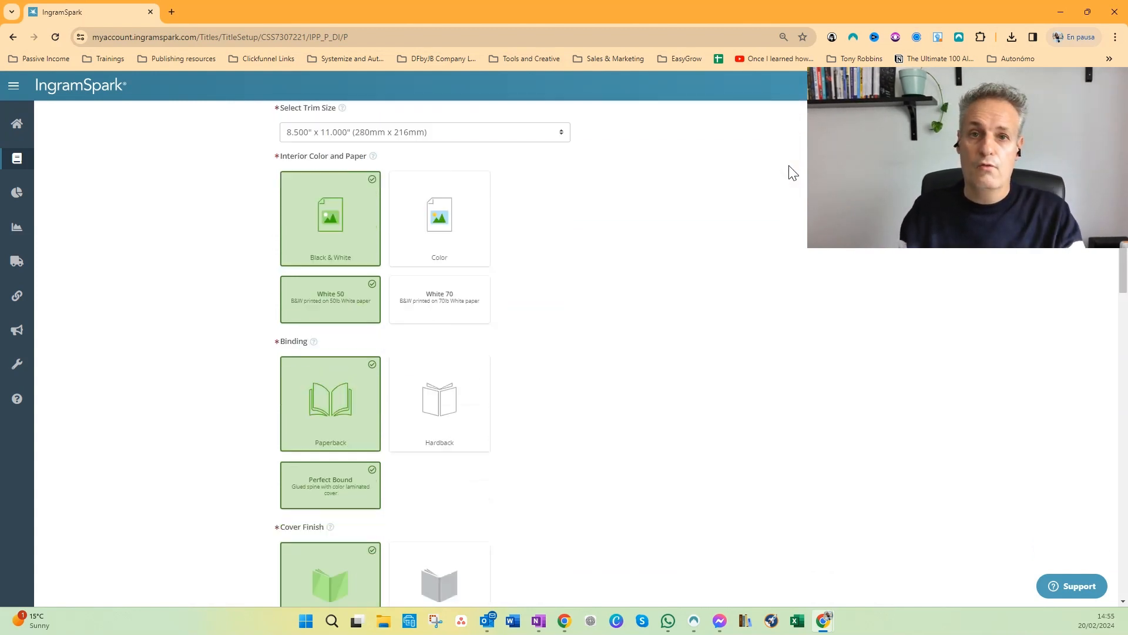
pyautogui.scroll(-3)
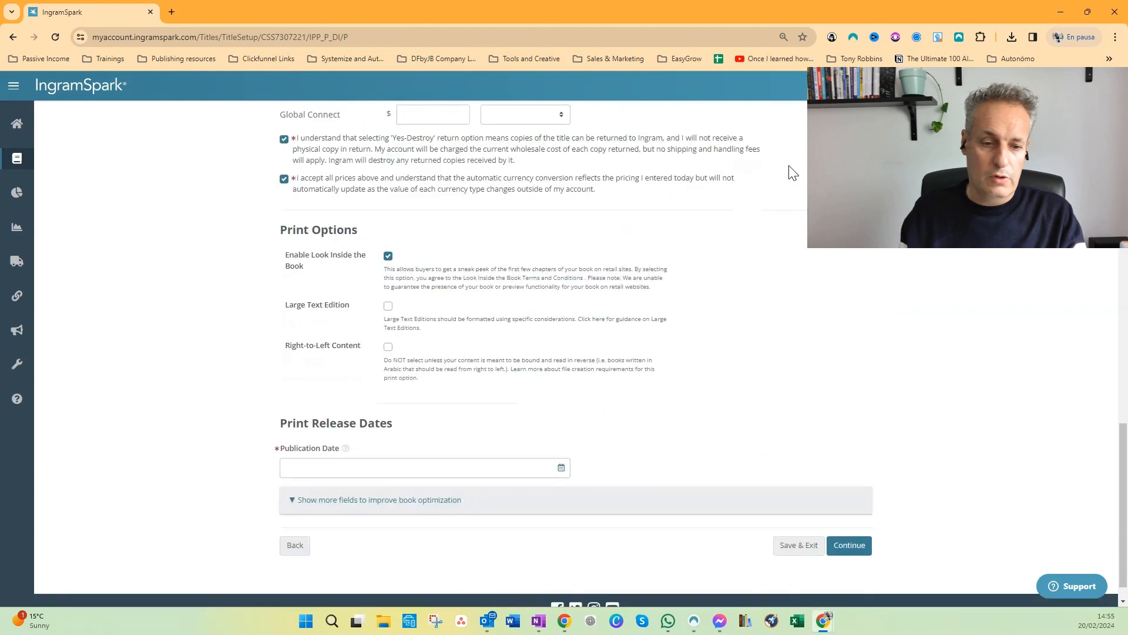
pyautogui.click(561, 467)
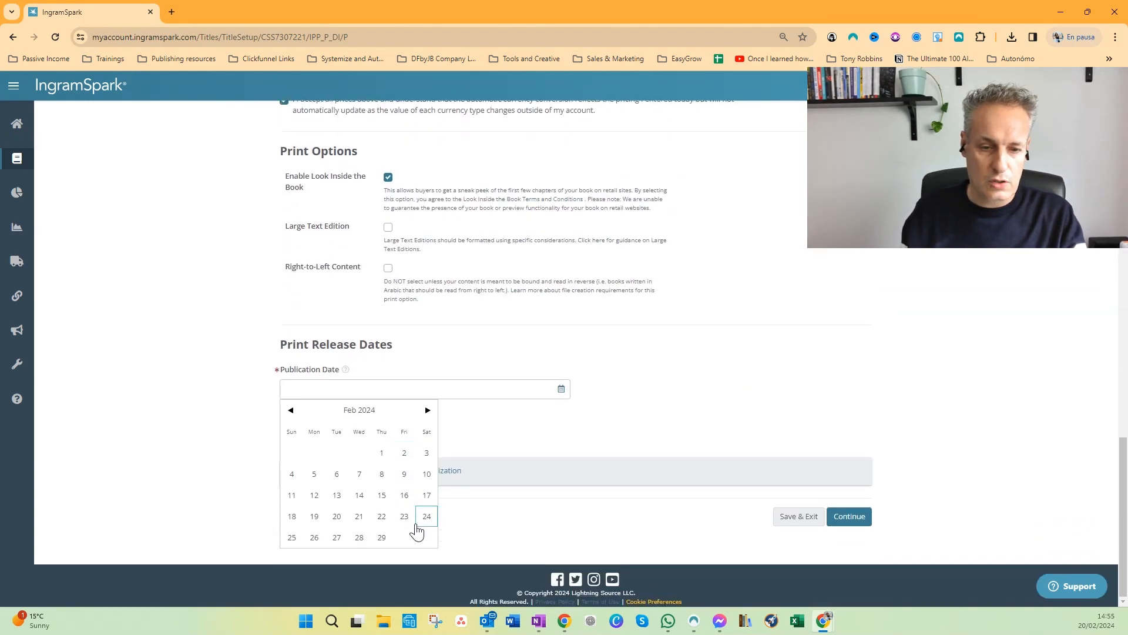
pyautogui.click(403, 516)
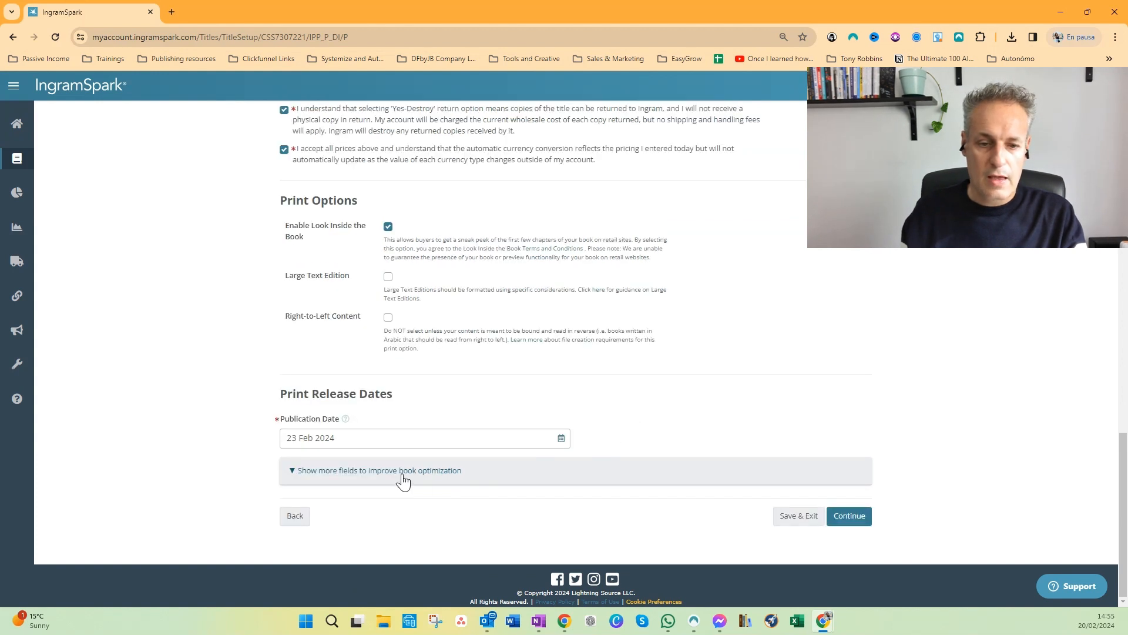
pyautogui.click(378, 470)
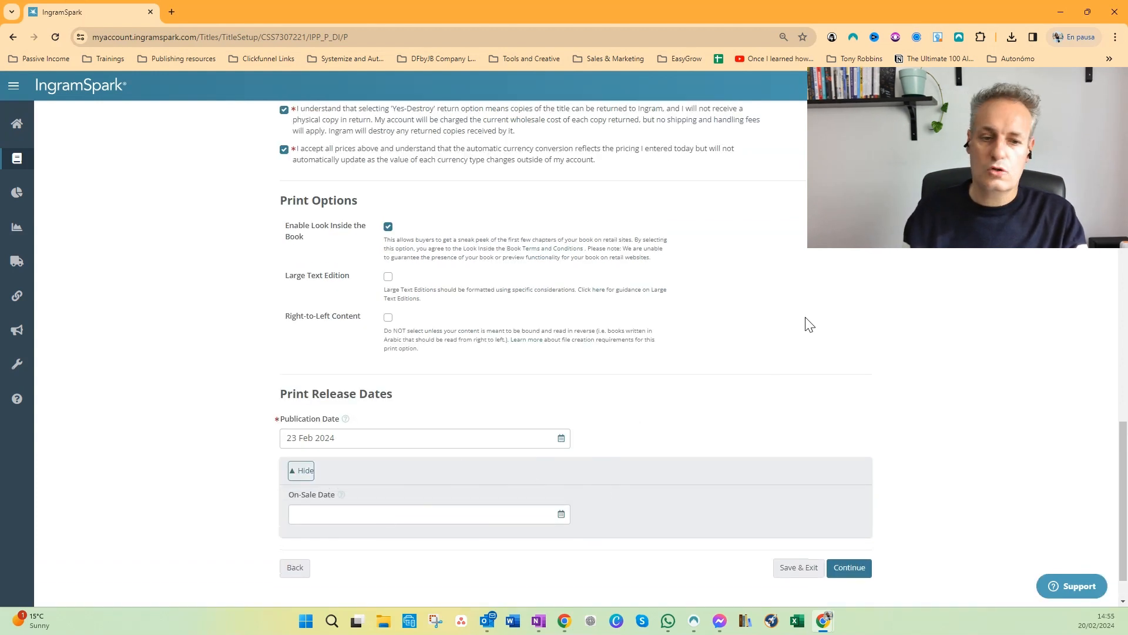
pyautogui.moveTo(776, 381)
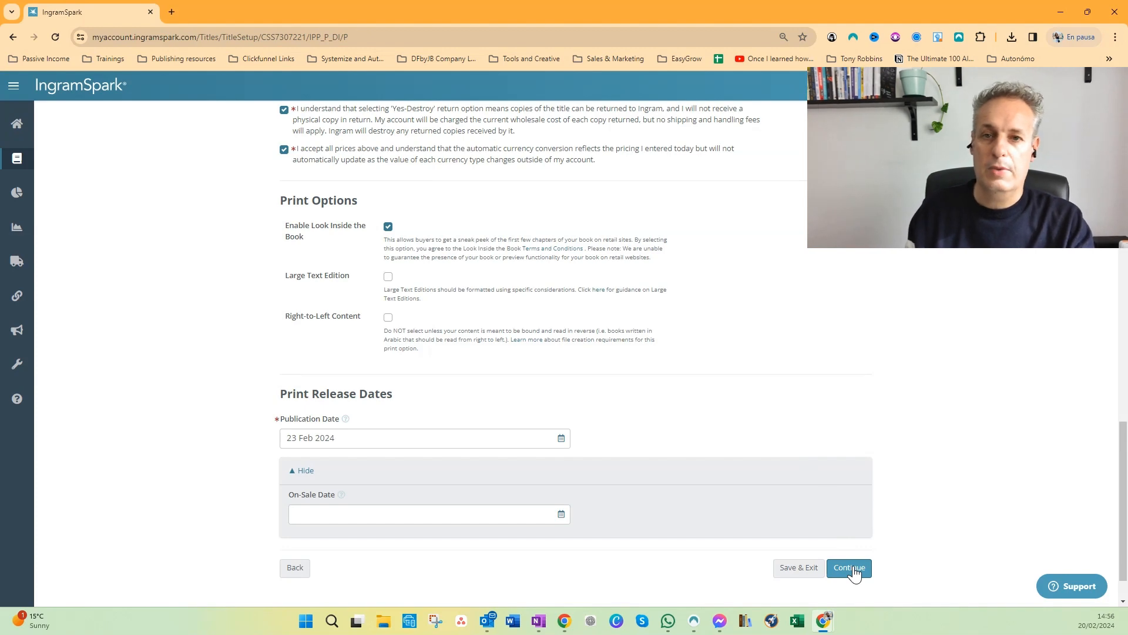
# Step: Save the Print Info and advance to Print Upload, with interior and cover uploads pending
pyautogui.click(849, 567)
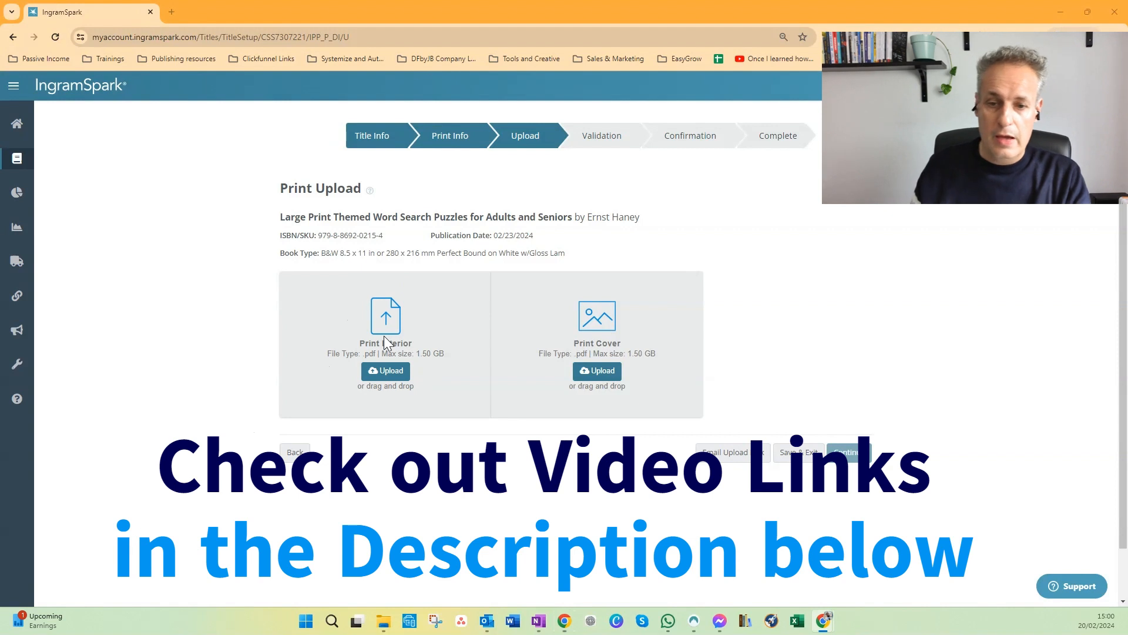
pyautogui.moveTo(621, 342)
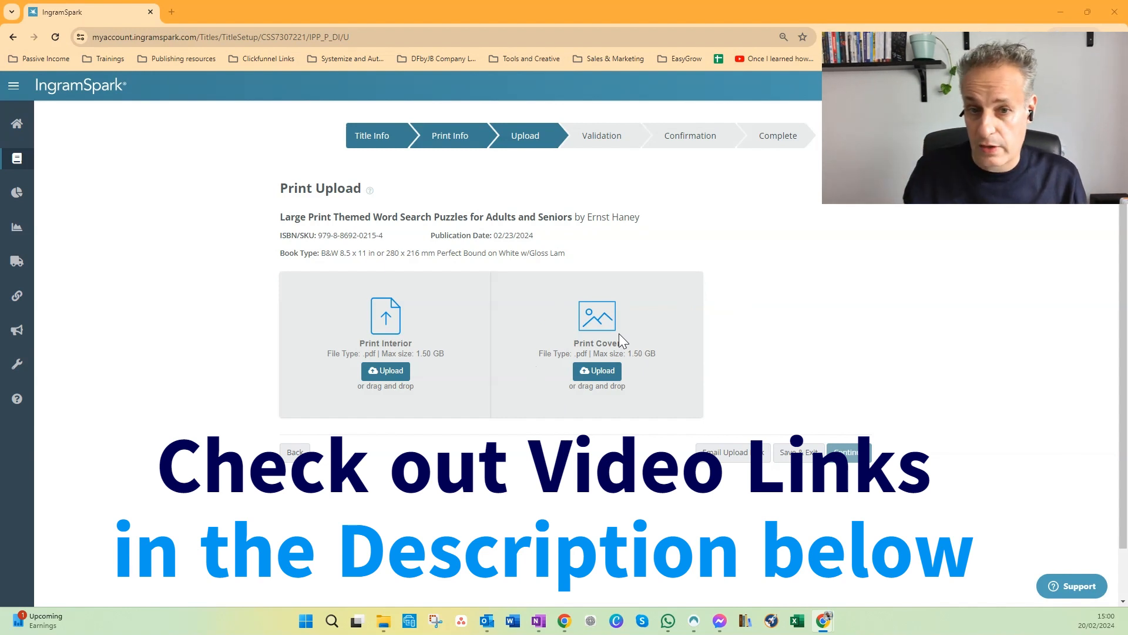
pyautogui.moveTo(615, 127)
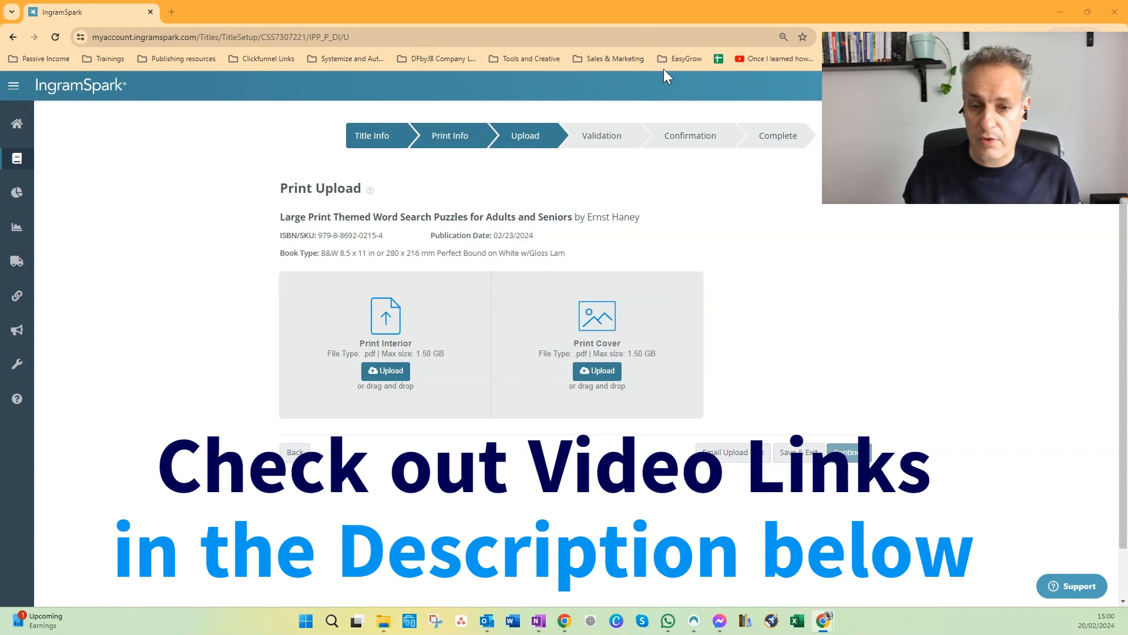
pyautogui.moveTo(597, 371)
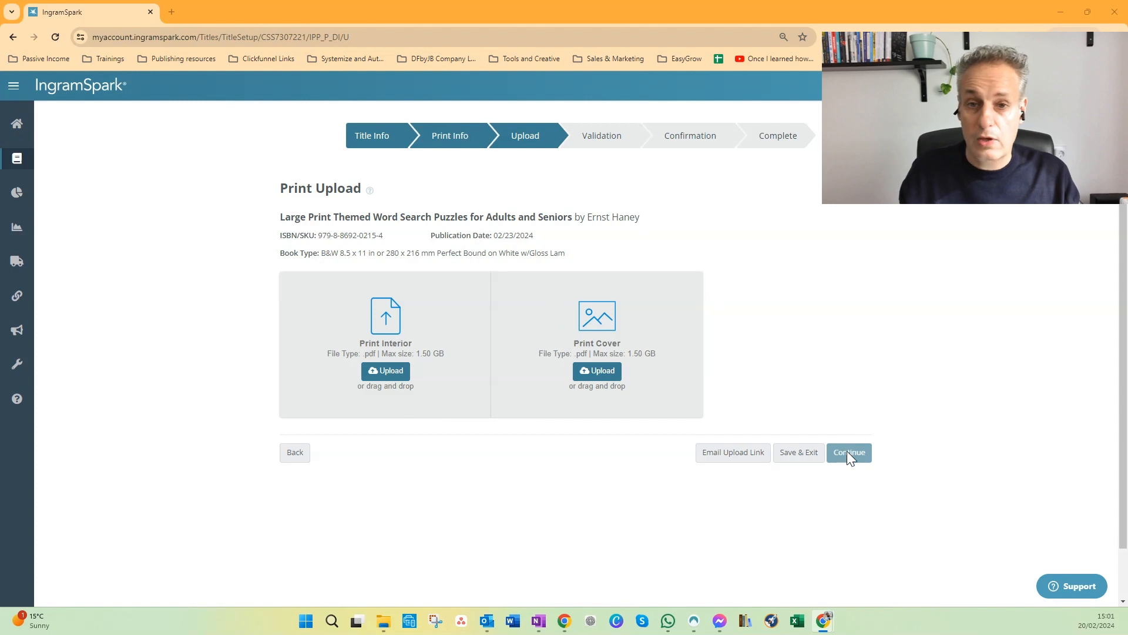
pyautogui.moveTo(570, 301)
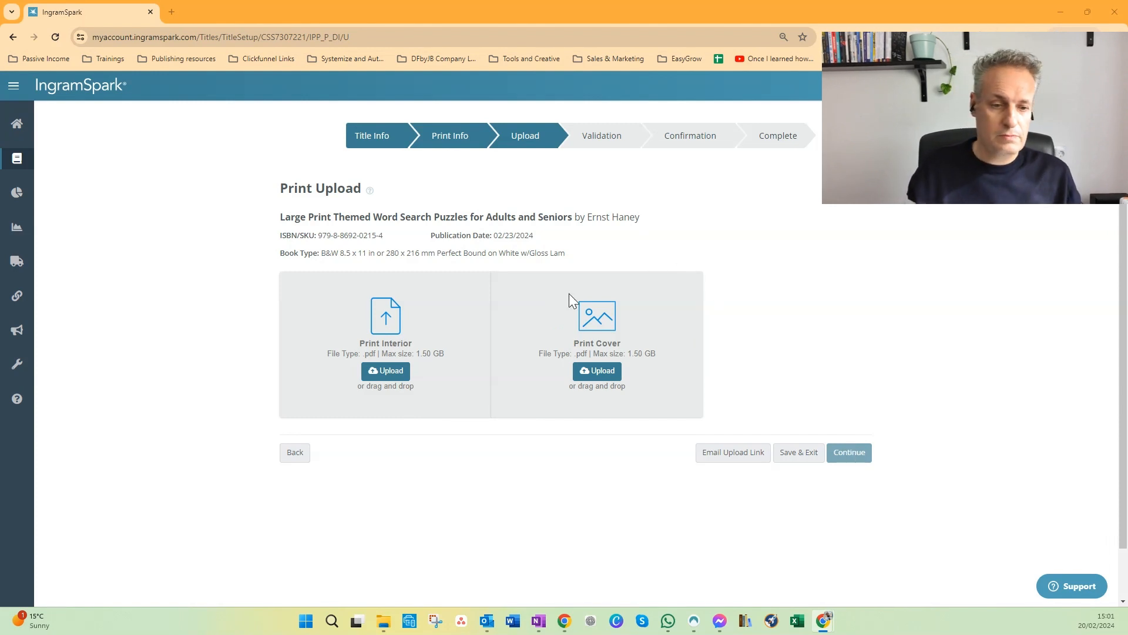
# Step: Advance to the Validation step to check title metadata and content files for errors
pyautogui.click(848, 452)
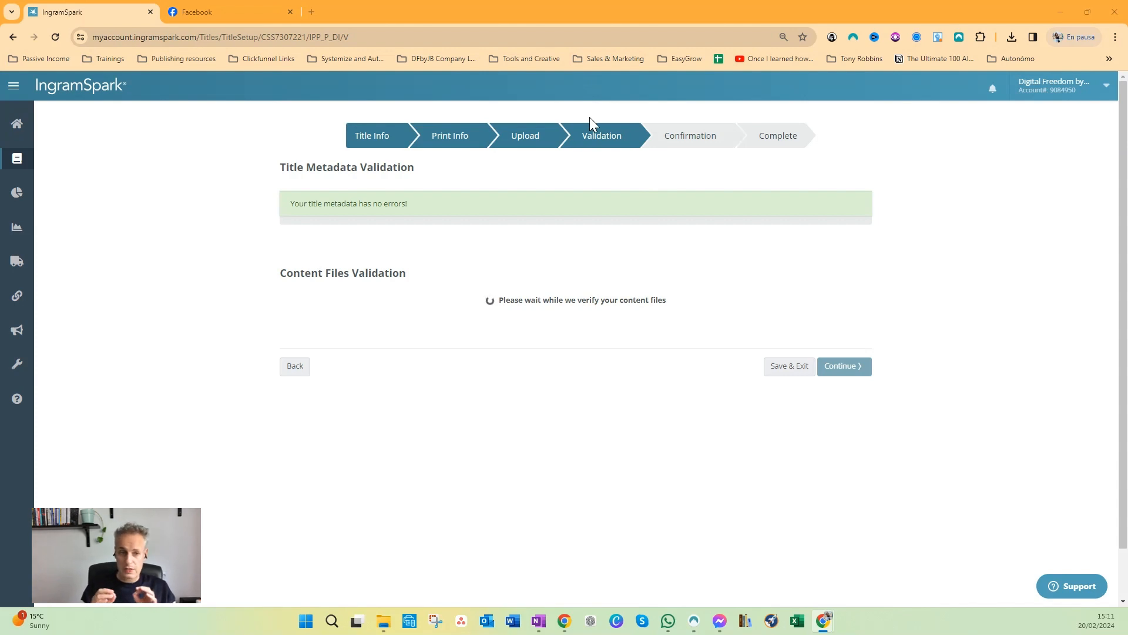
pyautogui.moveTo(401, 164)
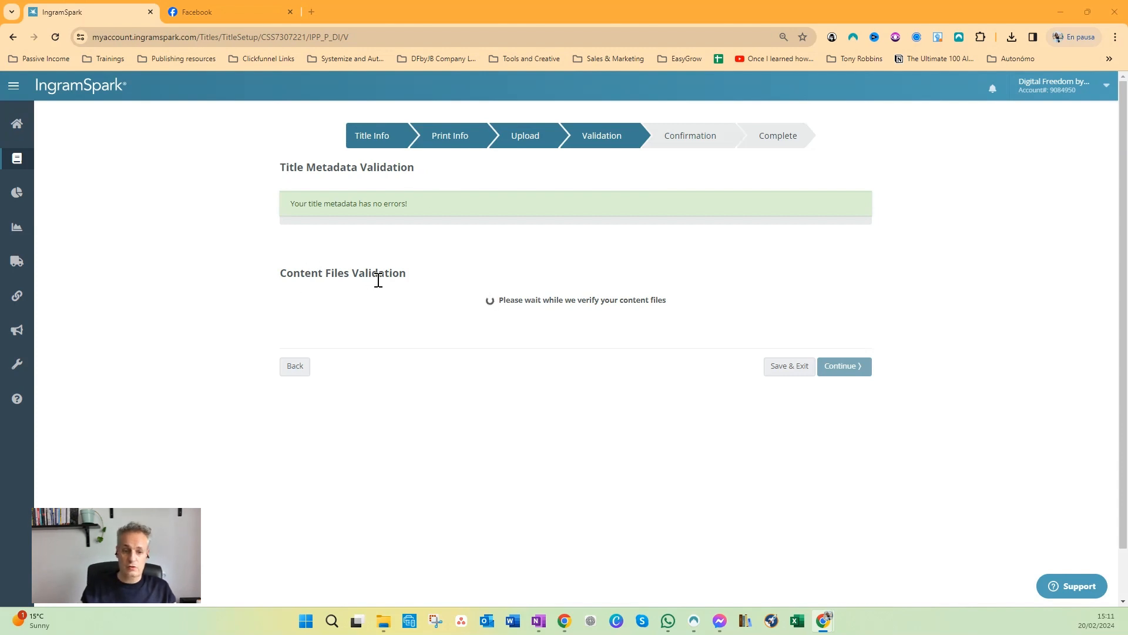
pyautogui.moveTo(410, 282)
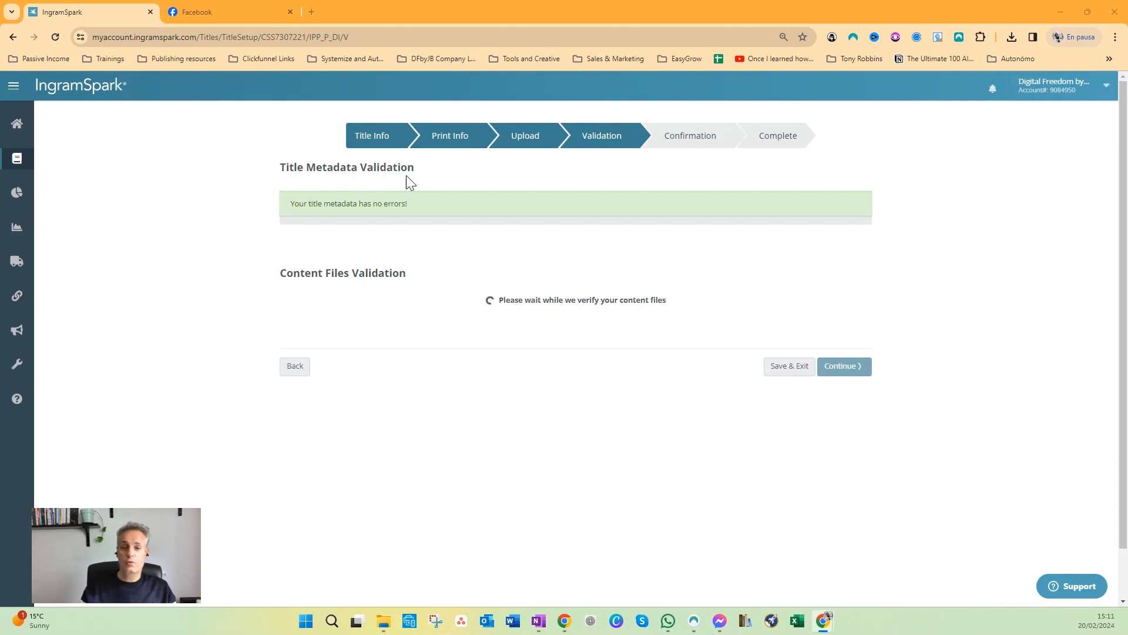
pyautogui.moveTo(416, 184)
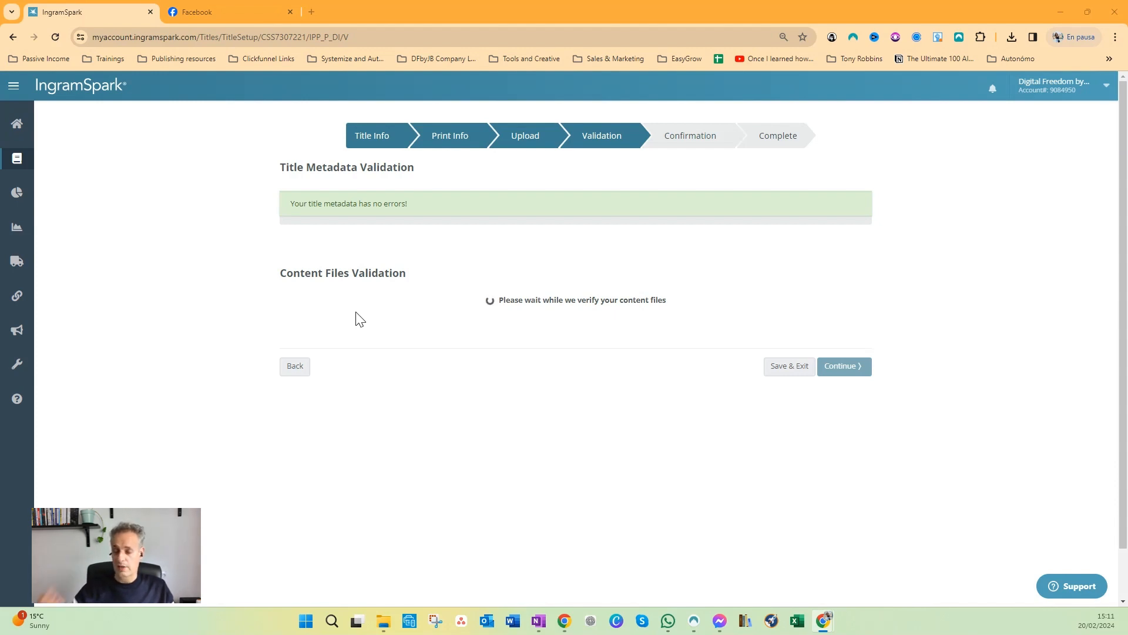
pyautogui.moveTo(606, 298)
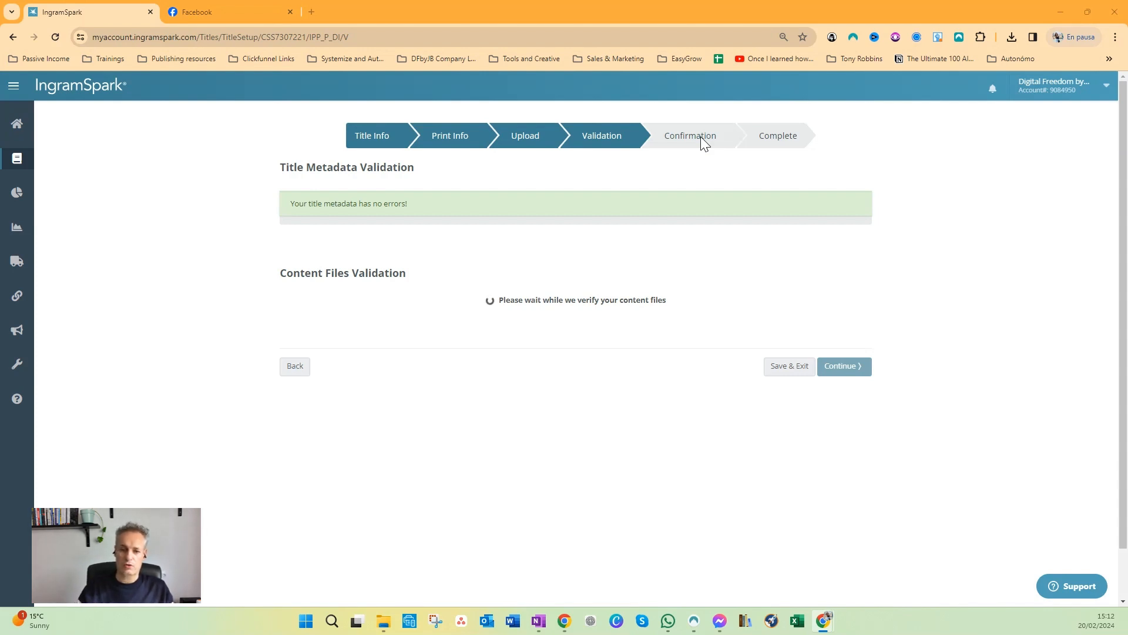
pyautogui.moveTo(444, 167)
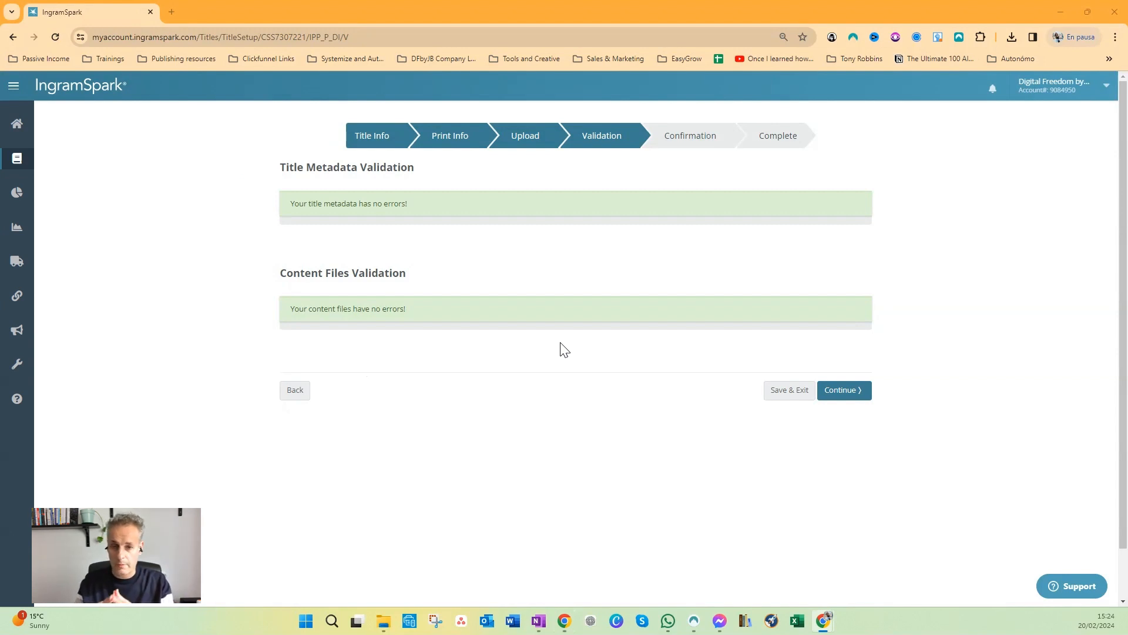
pyautogui.moveTo(945, 401)
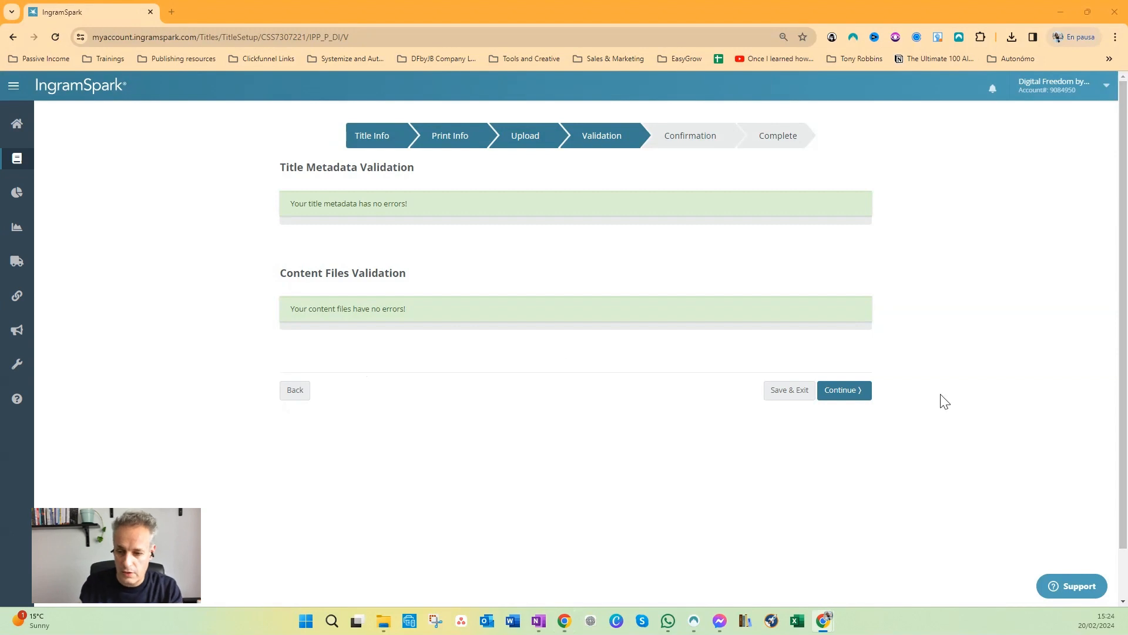
# Step: Reach the Confirmation page and tick the 'I authorize IngramSpark…' submission checkbox
pyautogui.click(841, 389)
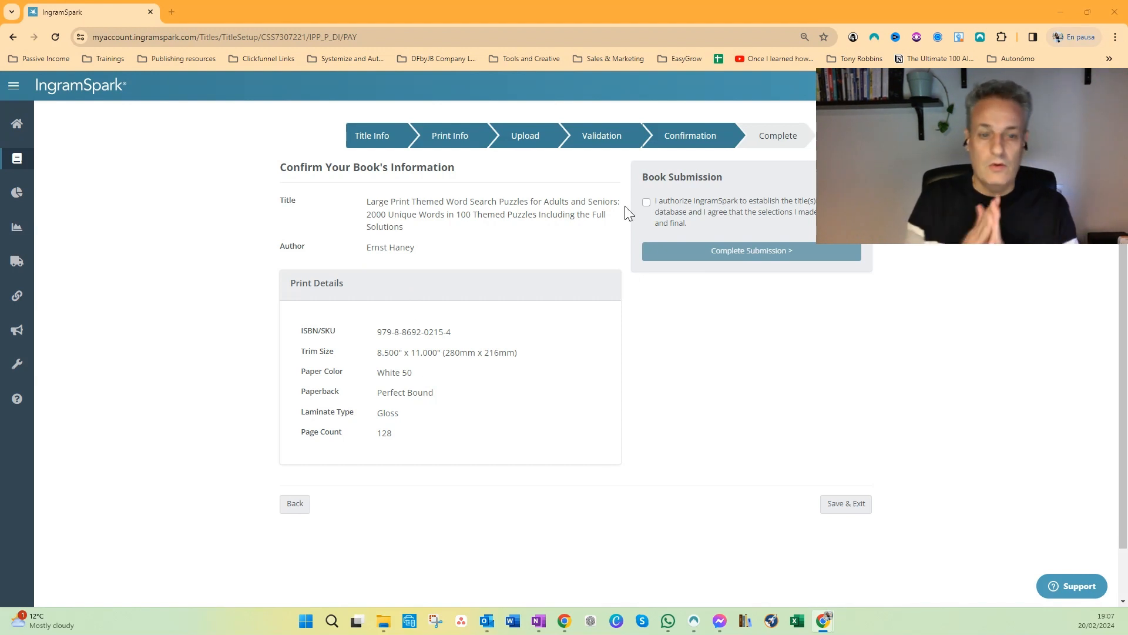
pyautogui.moveTo(645, 209)
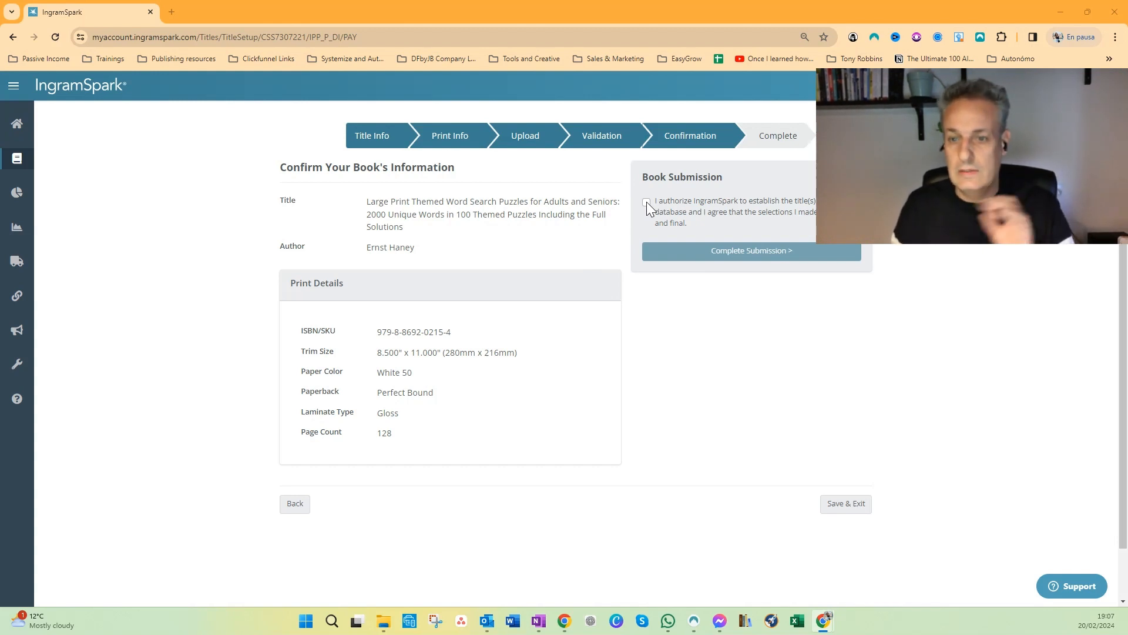
pyautogui.click(646, 202)
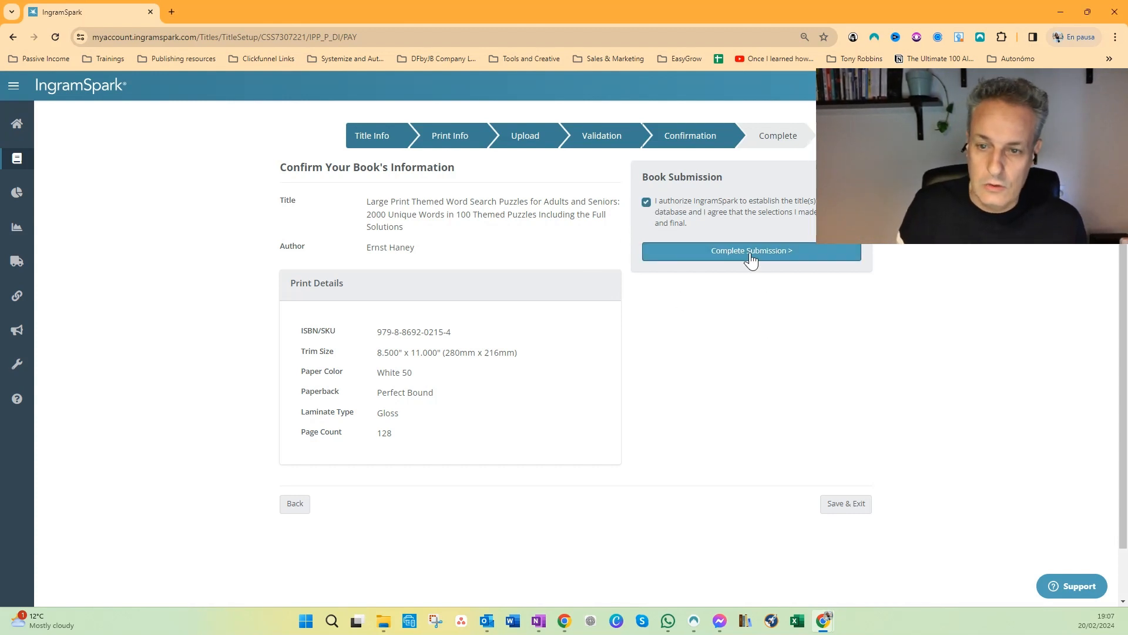
# Step: Complete the book submission so the Congratulations page confirms the upload
pyautogui.click(751, 251)
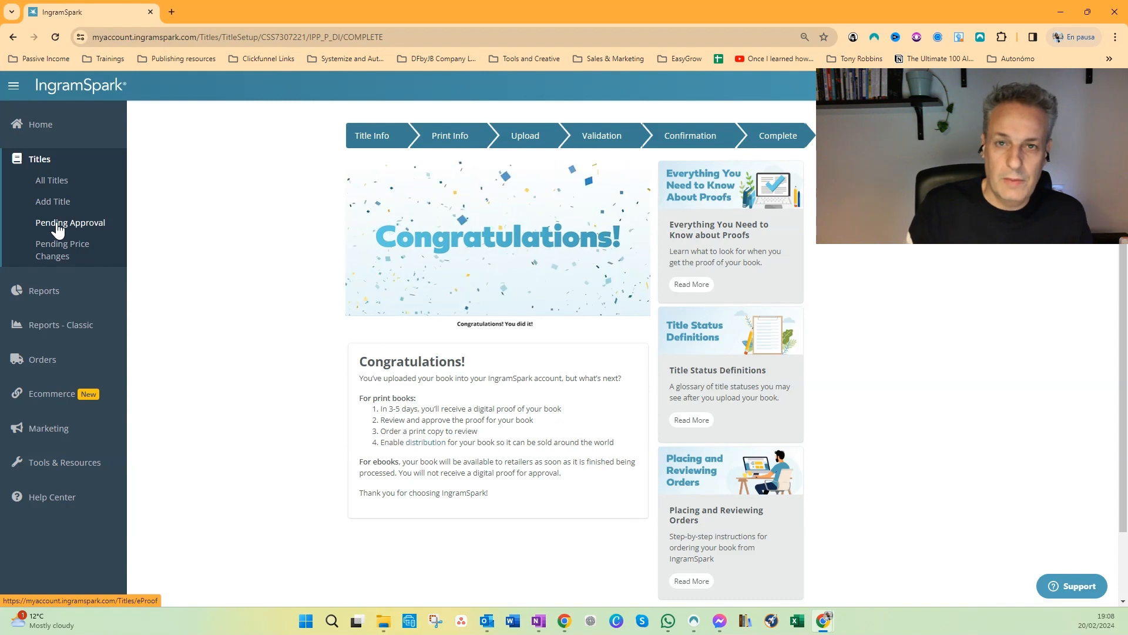
# Step: Show the Titles Pending Approval page listing the submitted book awaiting proof
pyautogui.click(70, 222)
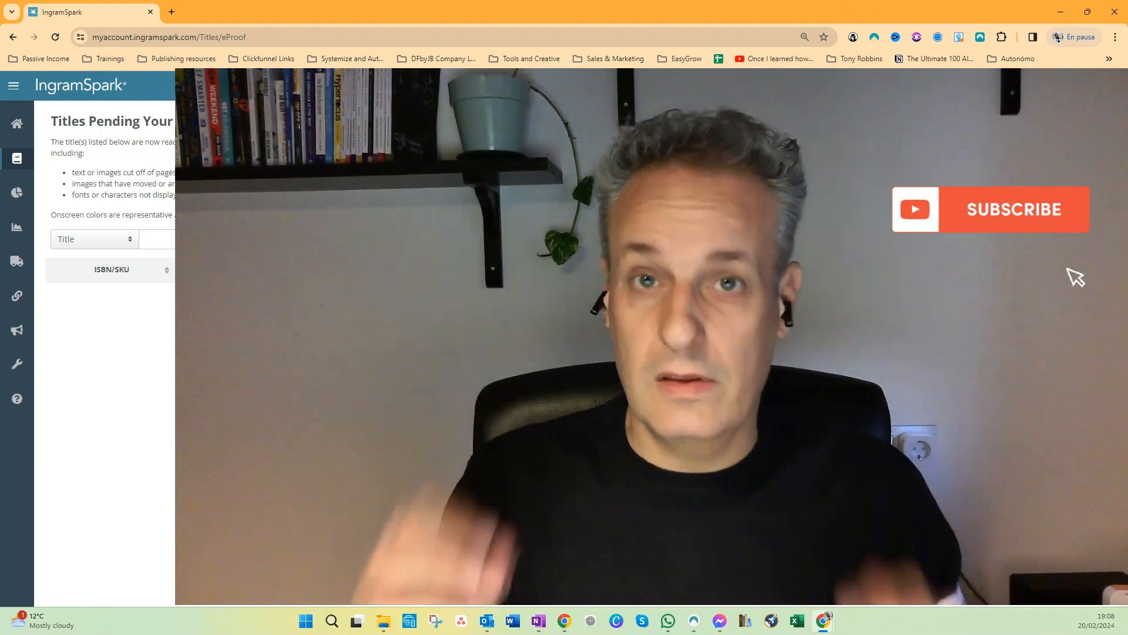
pyautogui.click(1013, 209)
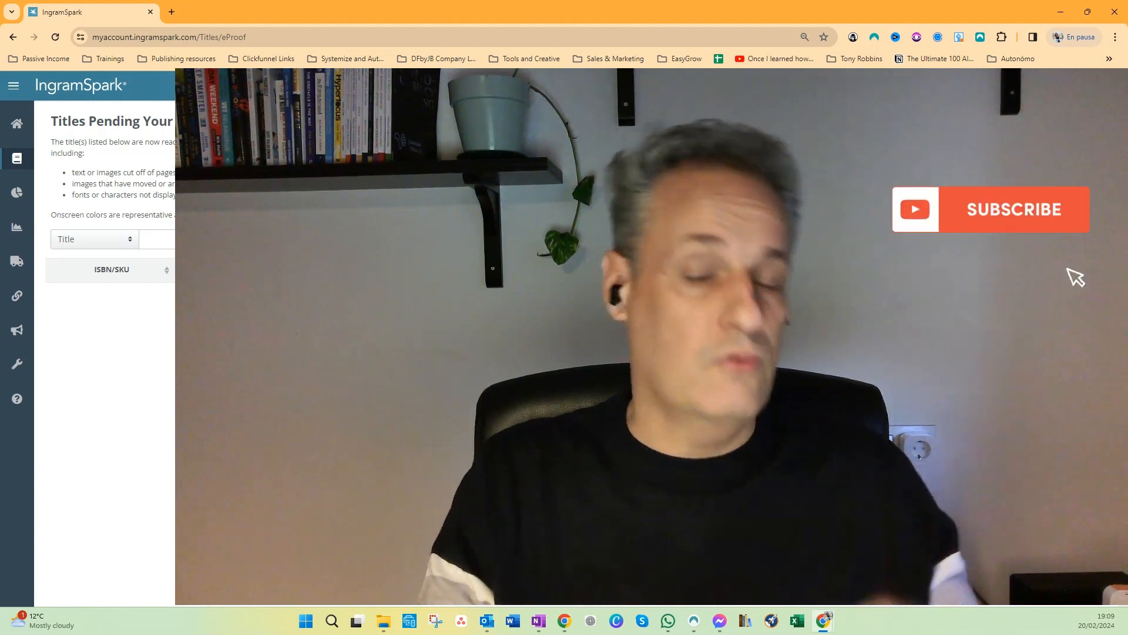
pyautogui.click(1013, 210)
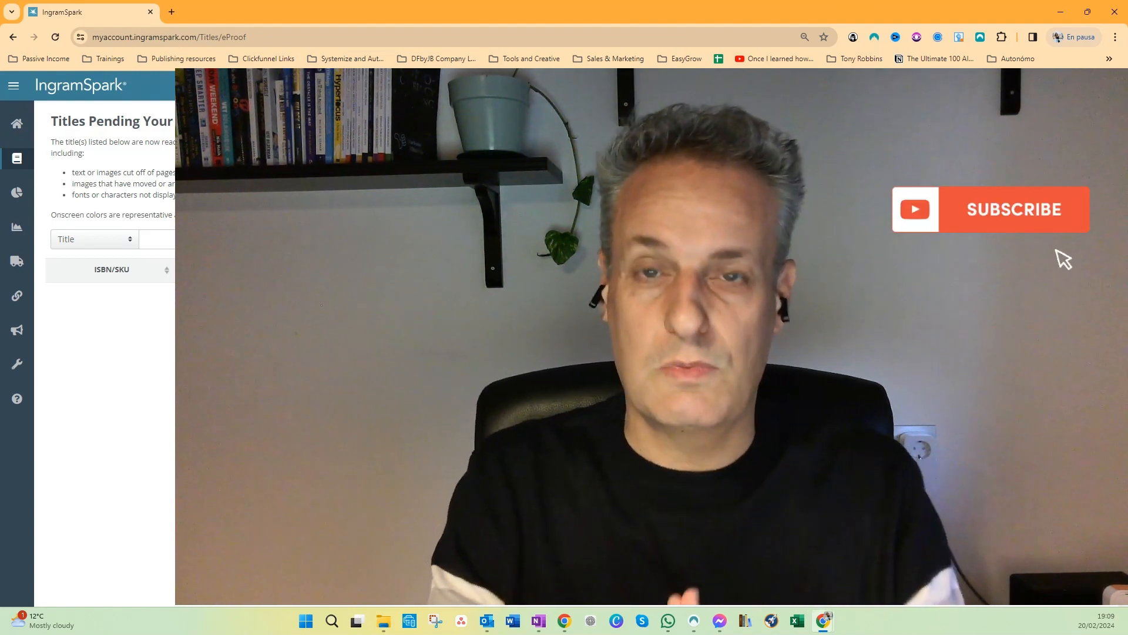
pyautogui.click(1013, 209)
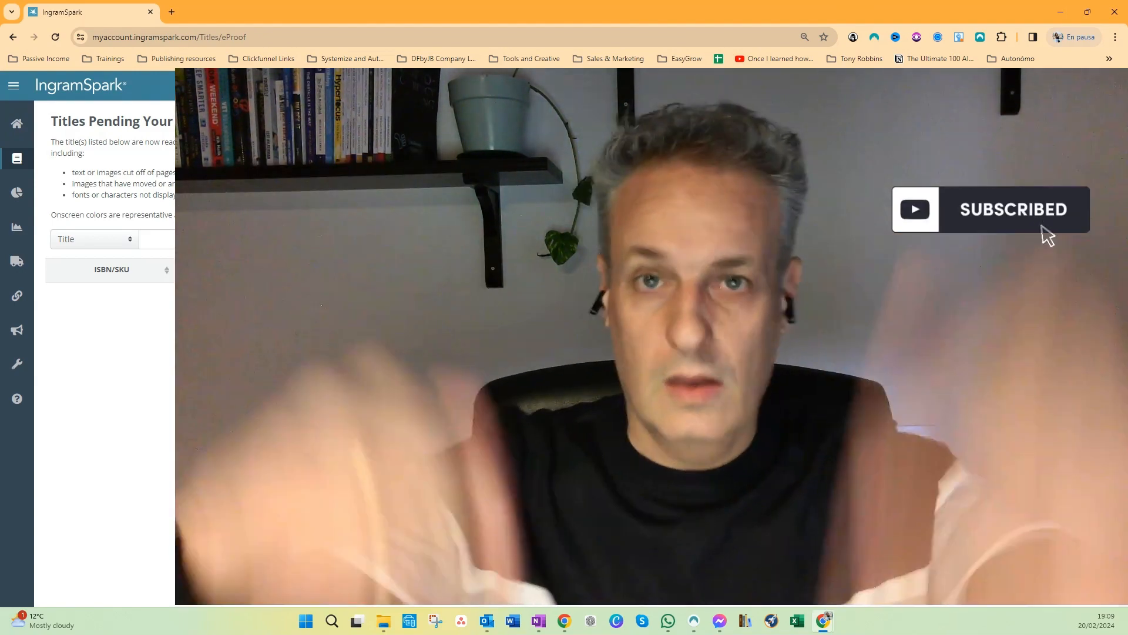